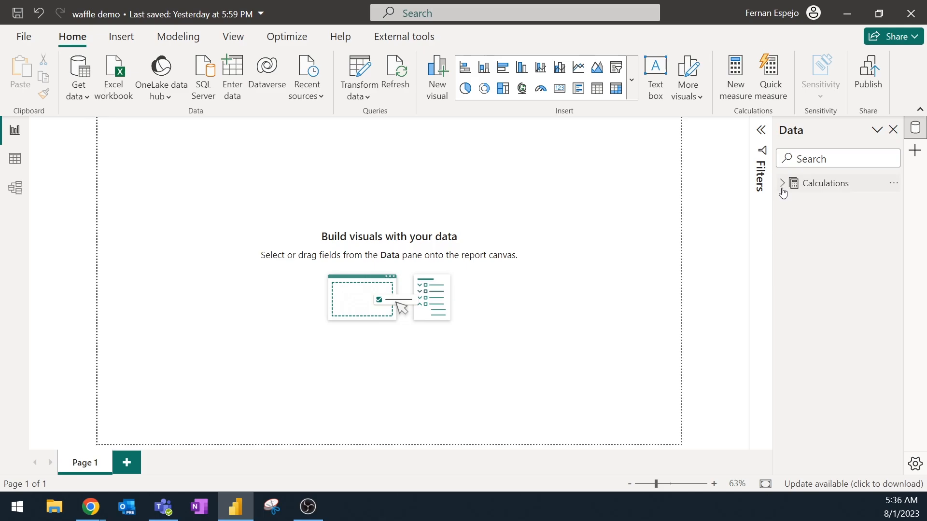
Add a Corporation Tax % card showing 20 and place it at the page's top-left.
left_click(782, 183)
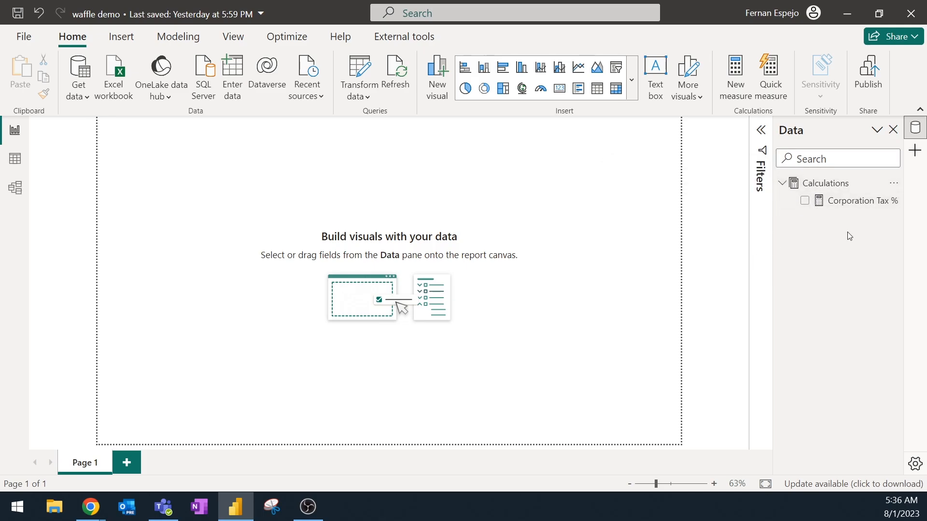
left_click(864, 200)
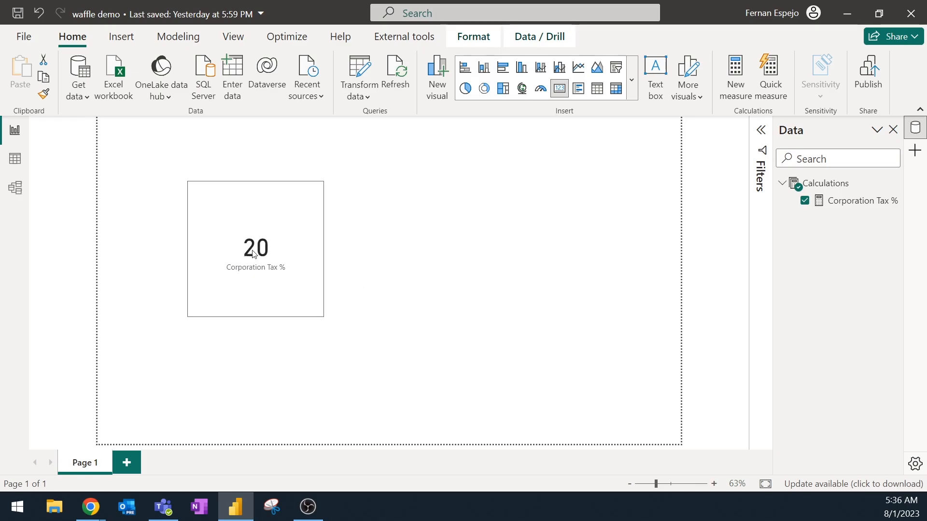
left_click(255, 248)
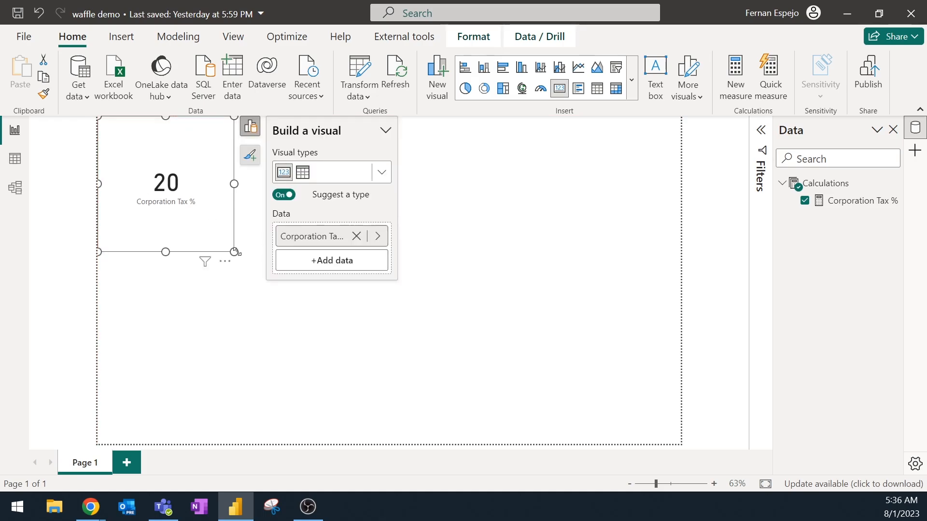
left_click(488, 294)
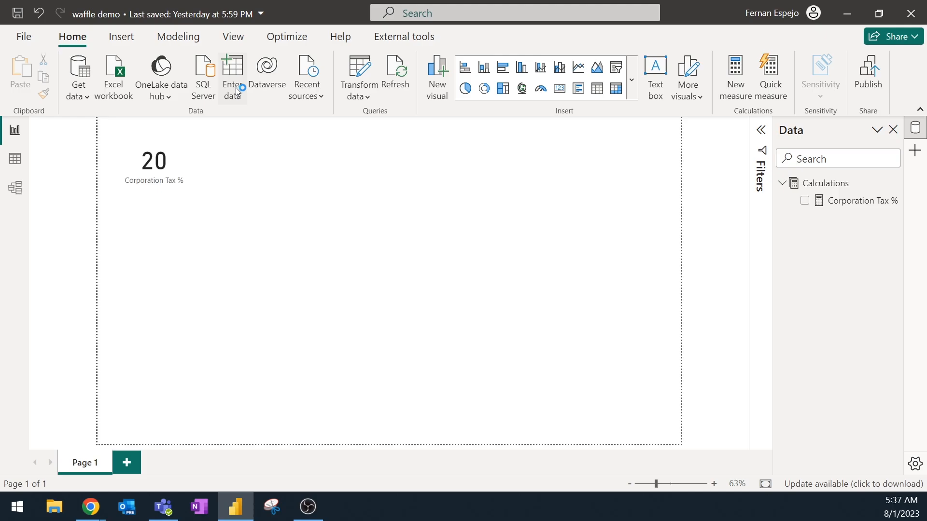
Enter a new table named Waffle with a Rows column holding 1 to 10.
left_click(231, 77)
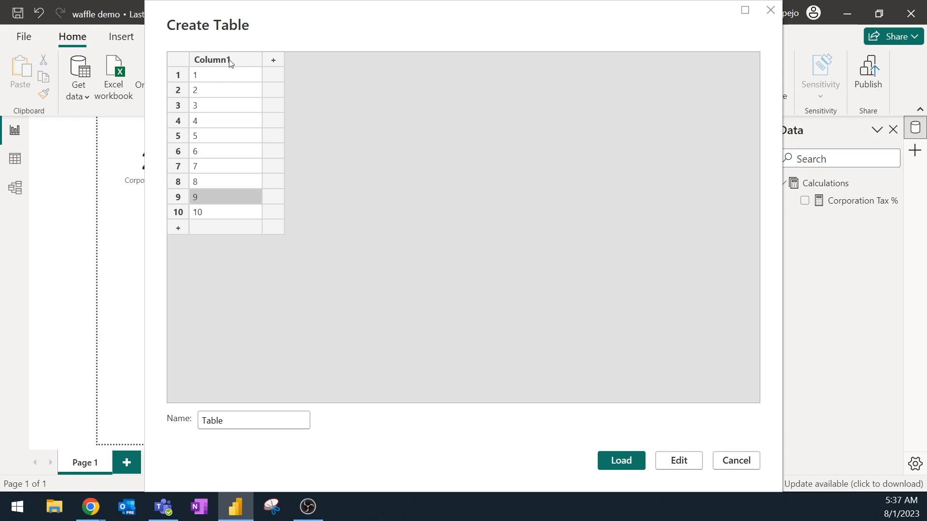
type("Rows")
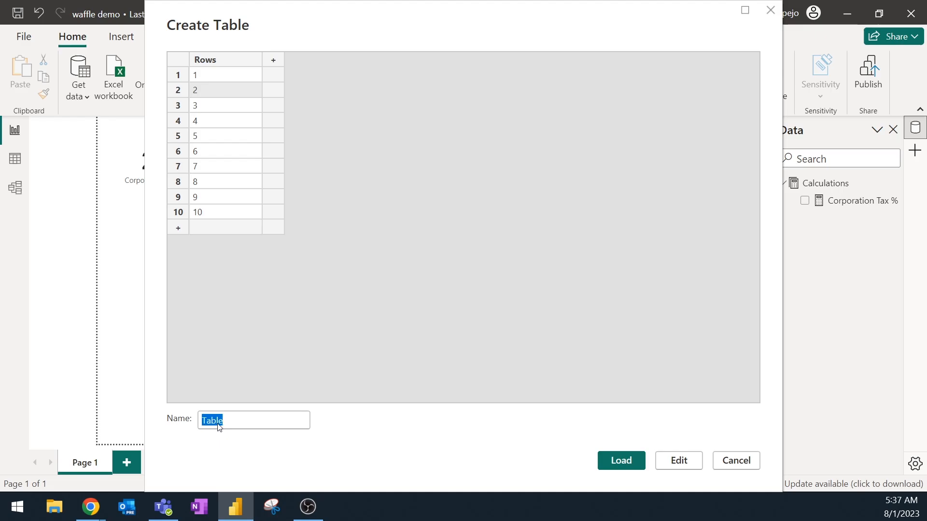
type("Waffle")
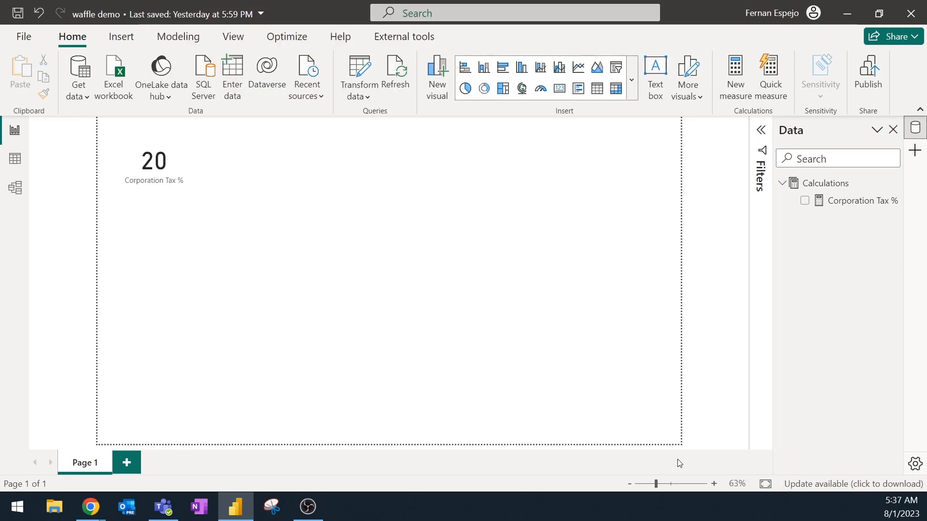
mouse_move(14, 187)
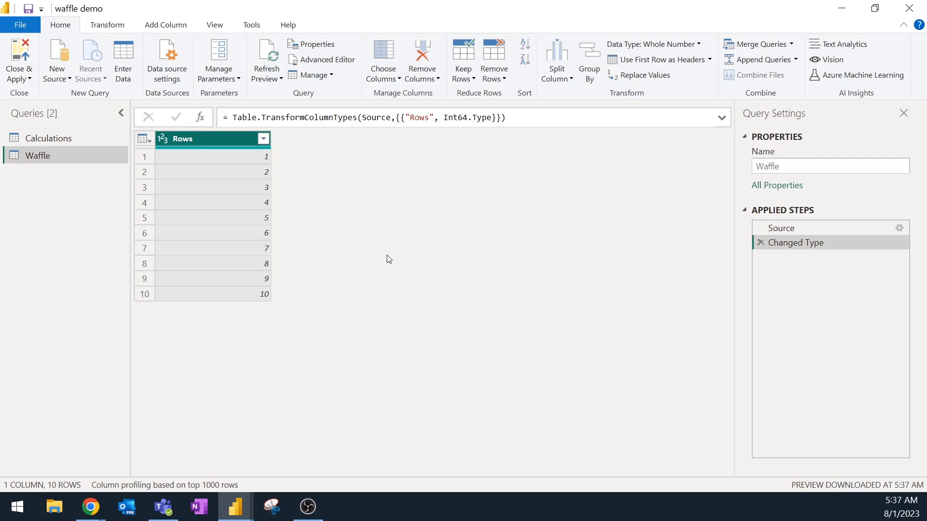
mouse_move(332, 224)
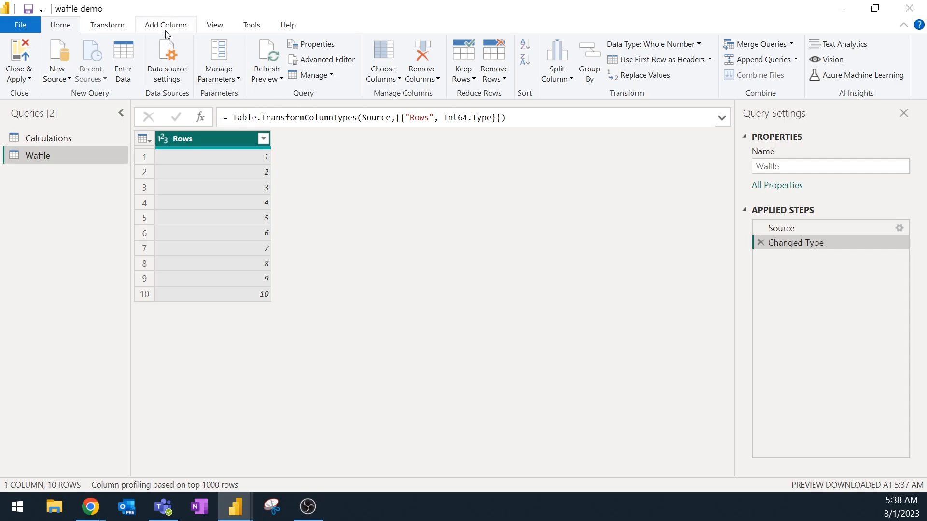
Add a custom column named Columns with the formula {1..10}.
left_click(165, 25)
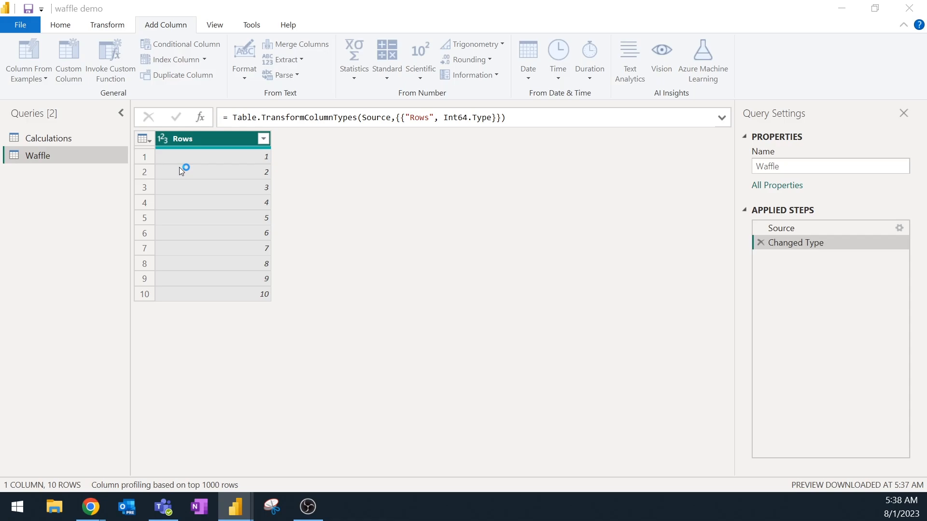
left_click(68, 59)
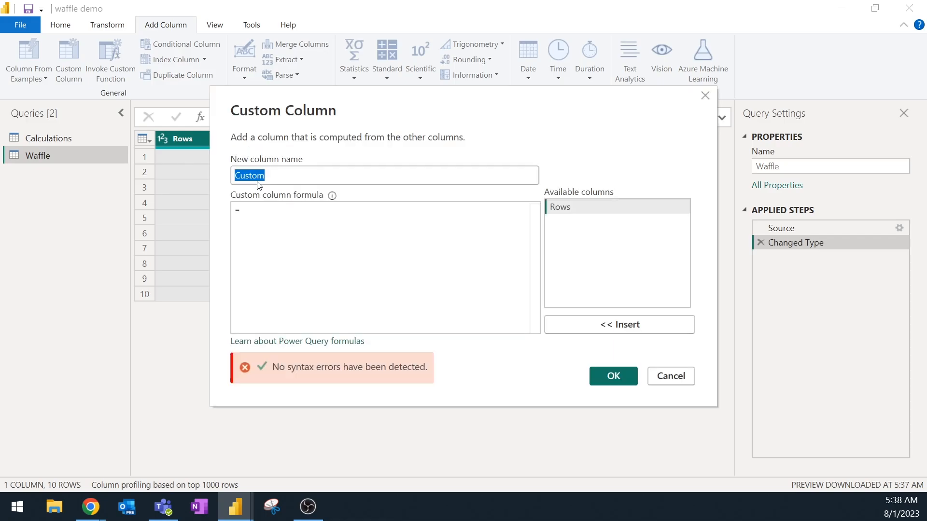
type("Columns")
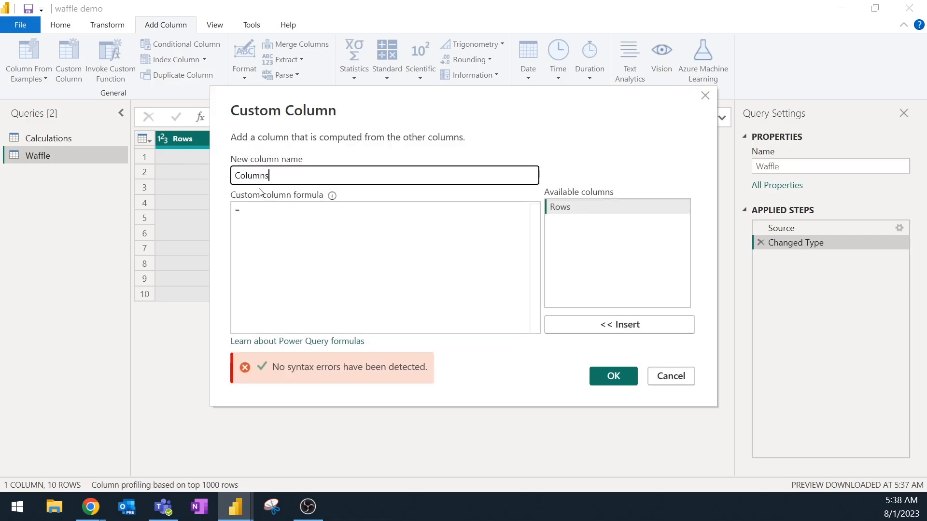
type("{1..10")
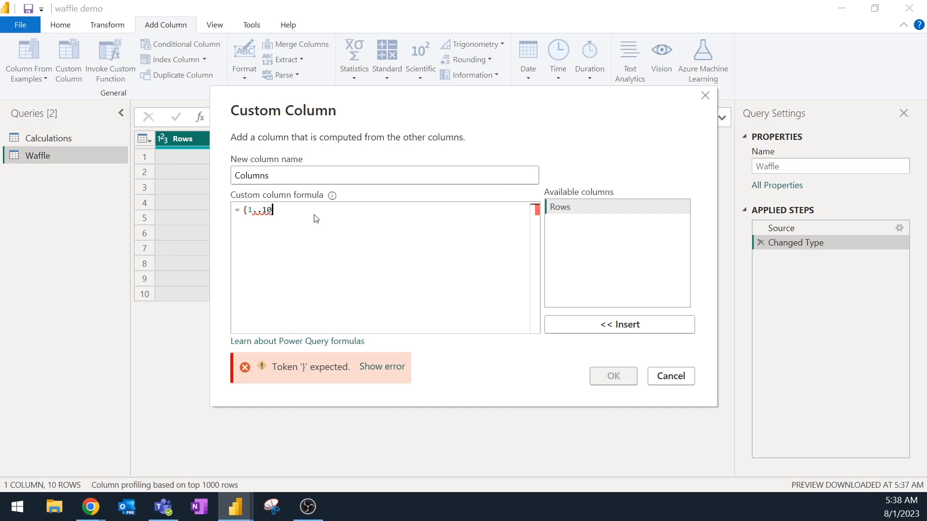
type("}")
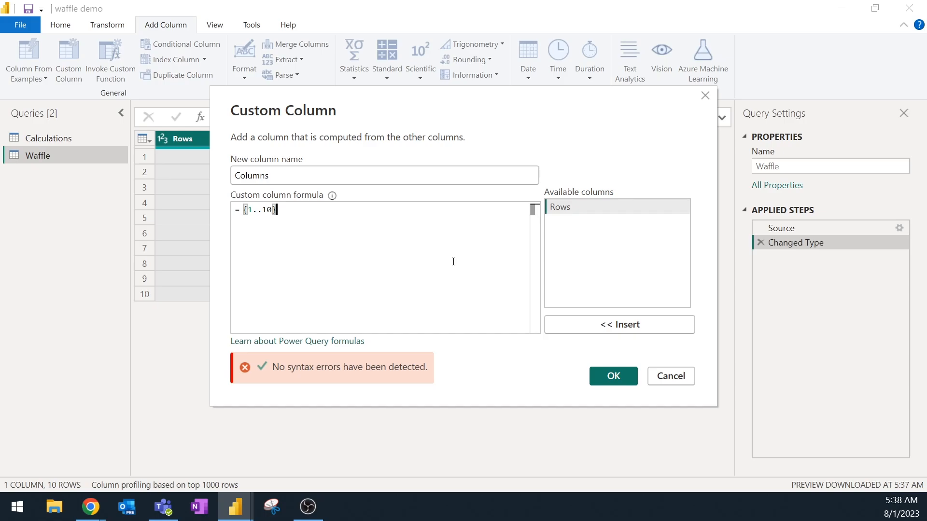
left_click(613, 376)
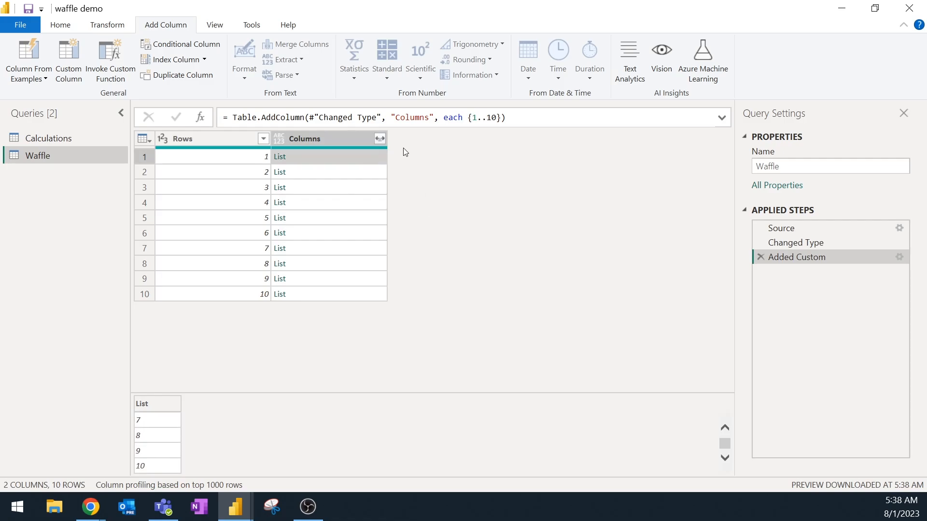
Expand the Columns lists into new rows, giving 100 rows.
left_click(379, 139)
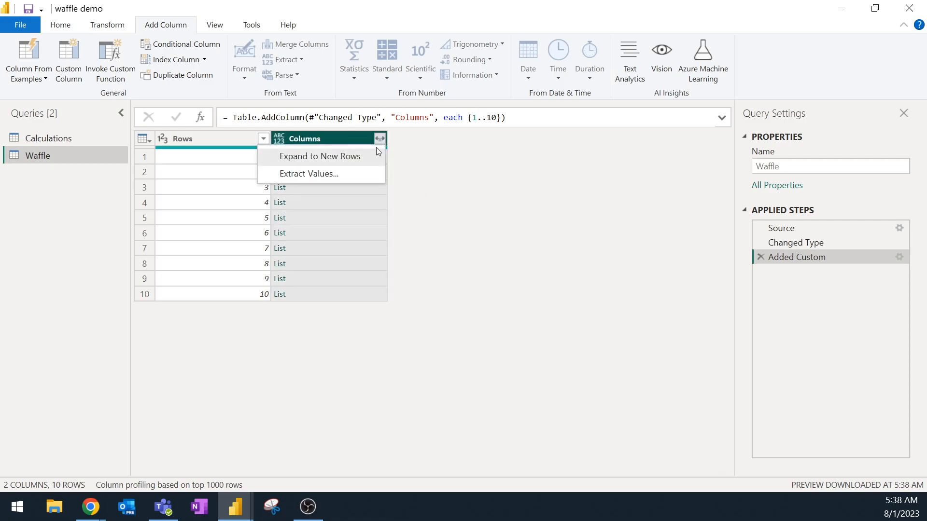
left_click(320, 156)
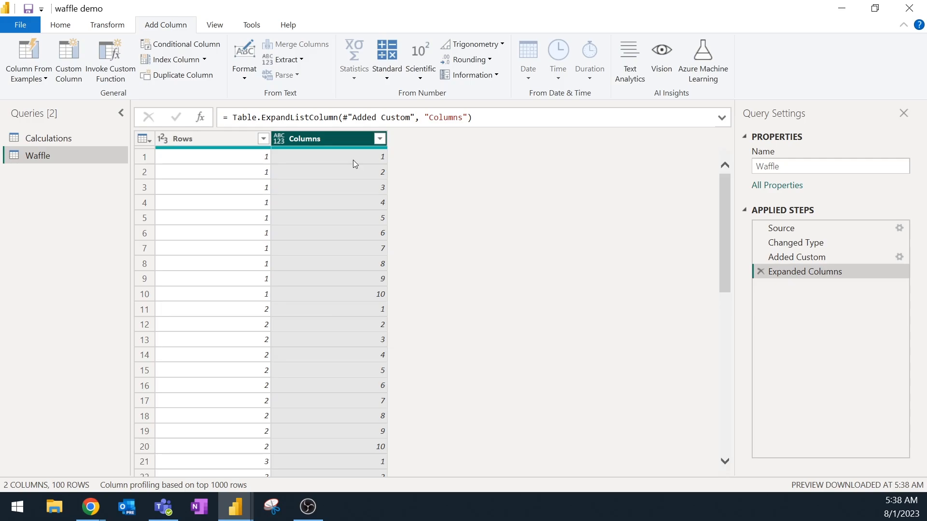
scroll("down", 3)
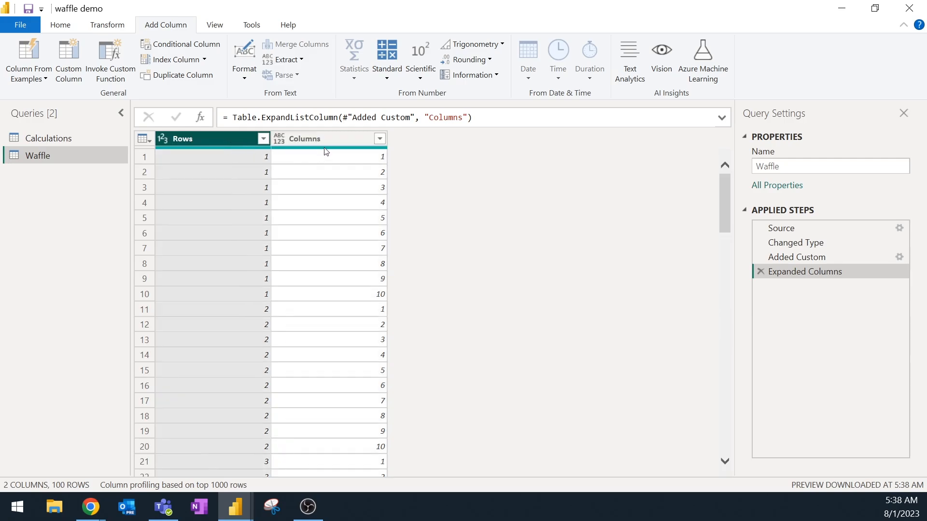
Set the Columns column's data type to Whole Number.
left_click(329, 138)
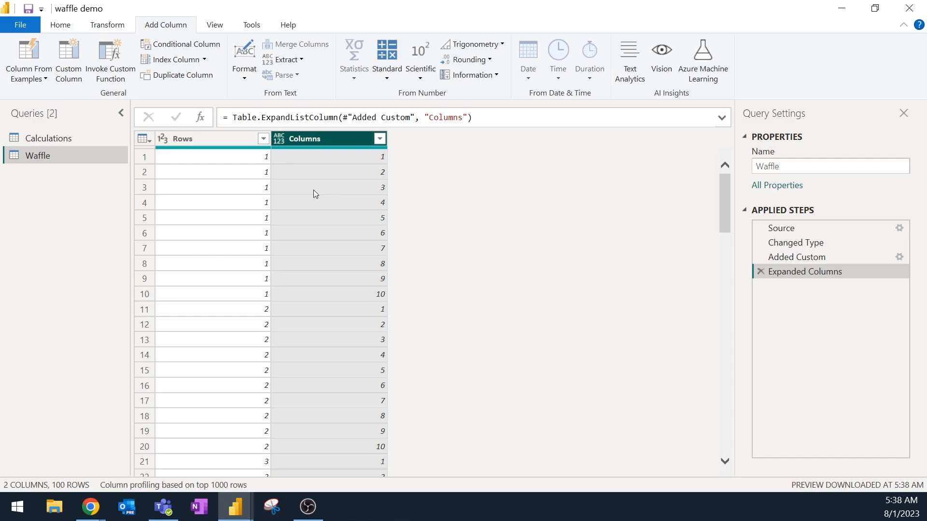
mouse_move(237, 168)
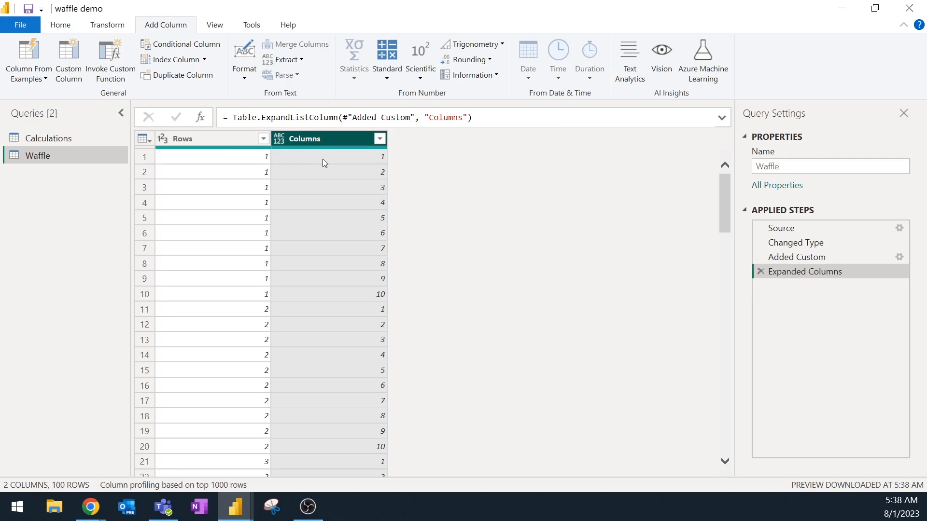
mouse_move(328, 159)
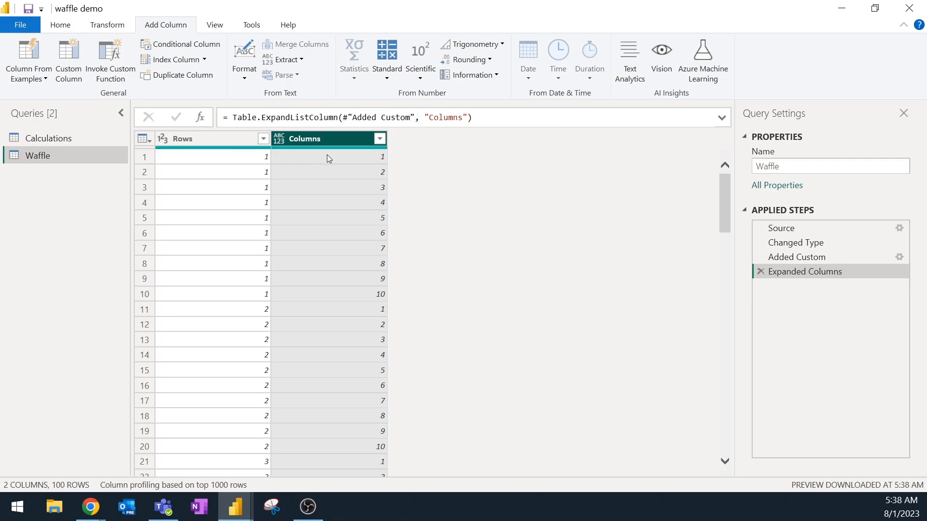
mouse_move(283, 147)
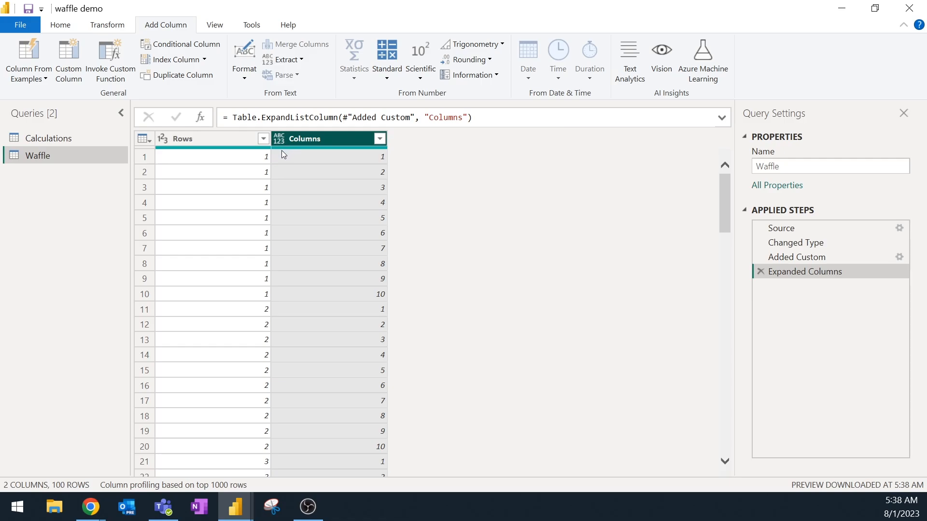
left_click(278, 138)
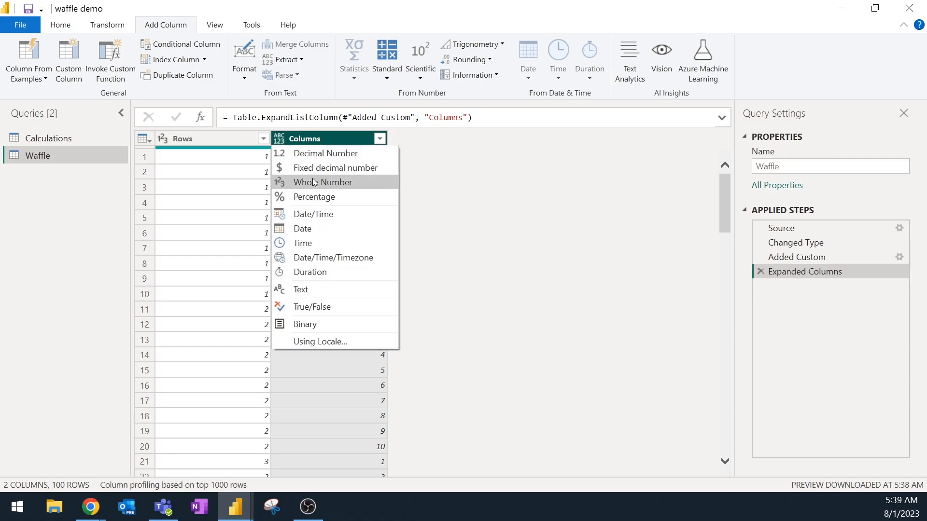
left_click(322, 182)
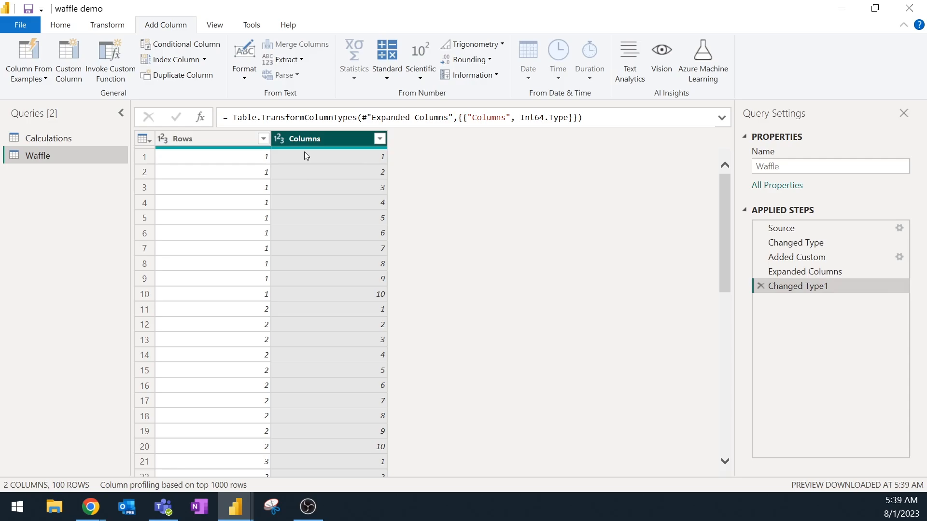
mouse_move(69, 32)
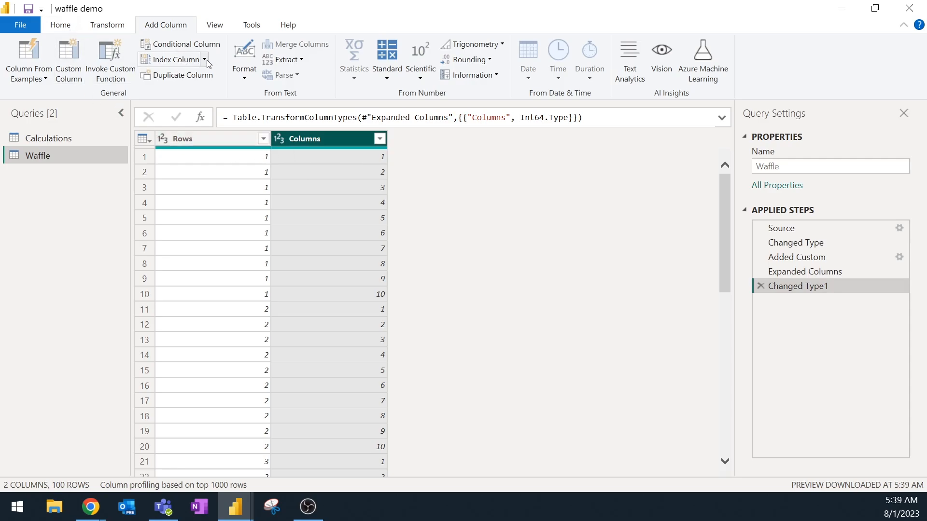
Add an index column from 1, rename it Value, and close Power Query Editor.
left_click(171, 58)
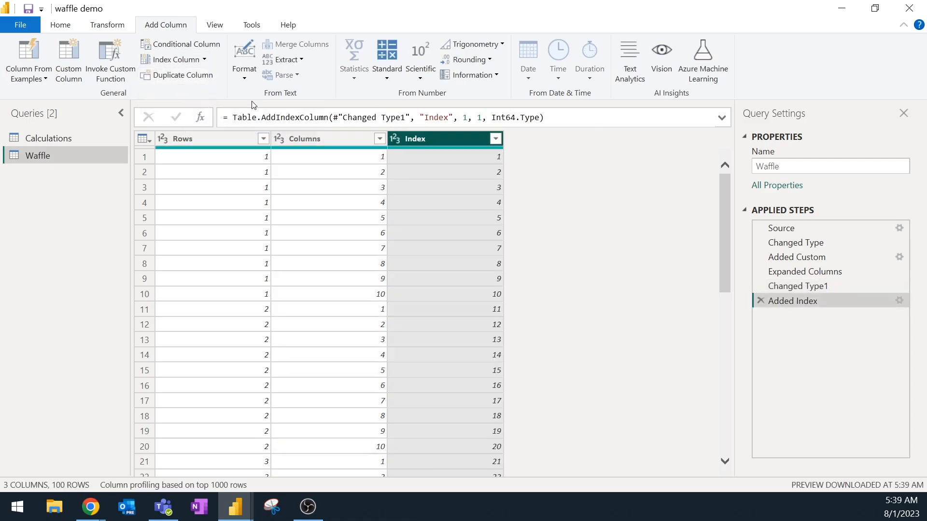
double_click(435, 117)
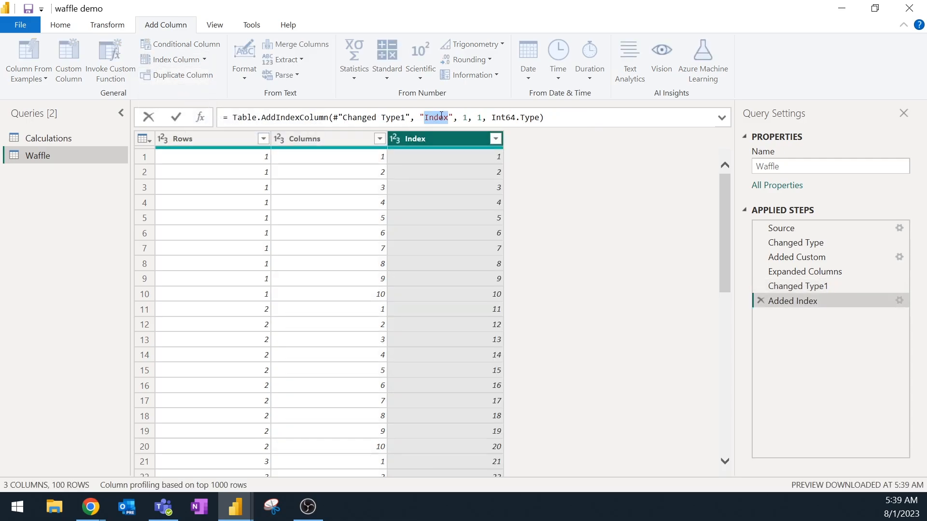
type("Value")
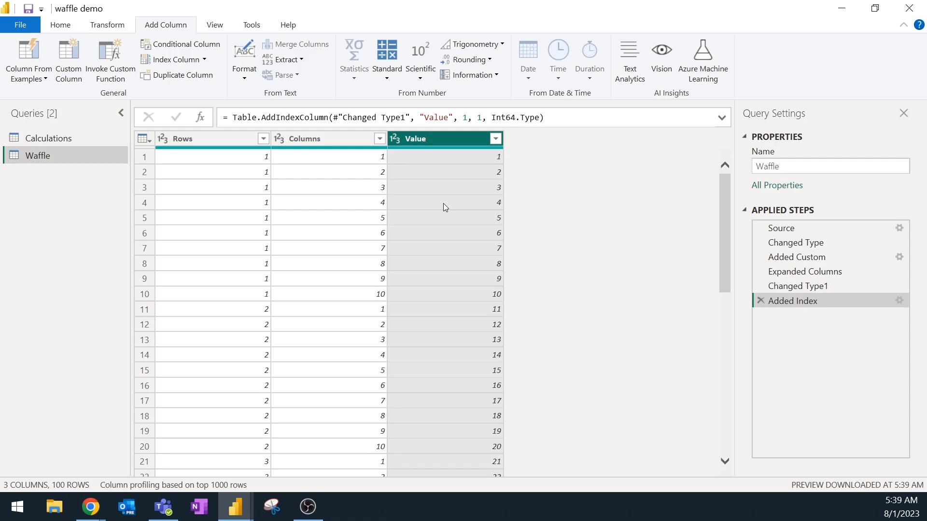
mouse_move(554, 274)
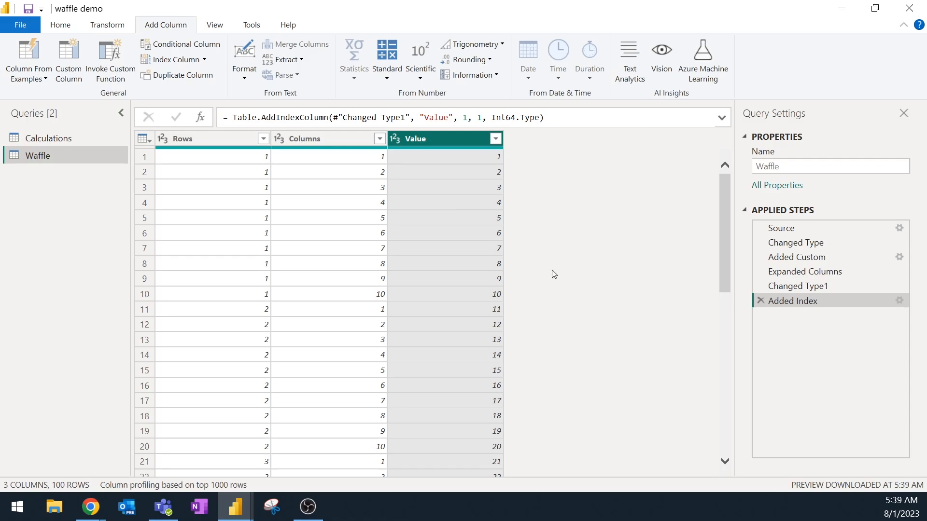
left_click(60, 24)
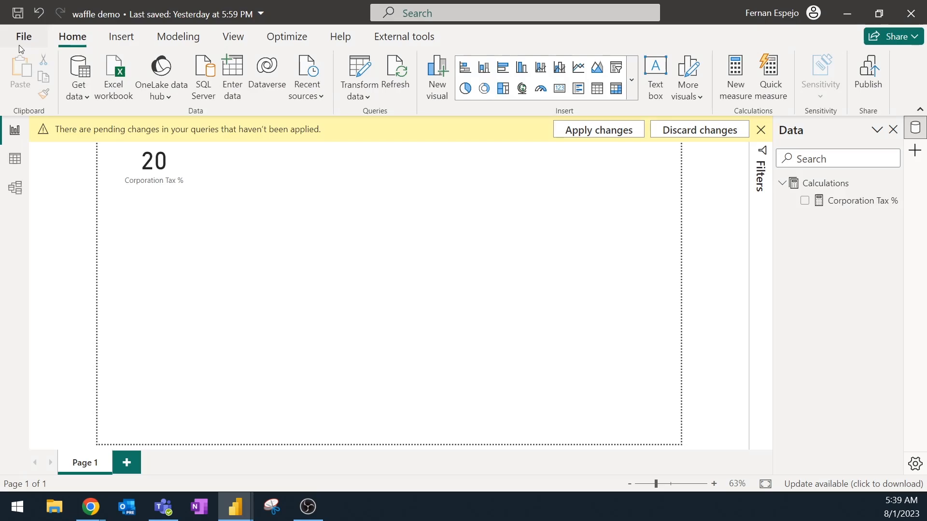
Apply the Waffle query changes and build a matrix of Rows against Columns.
left_click(597, 130)
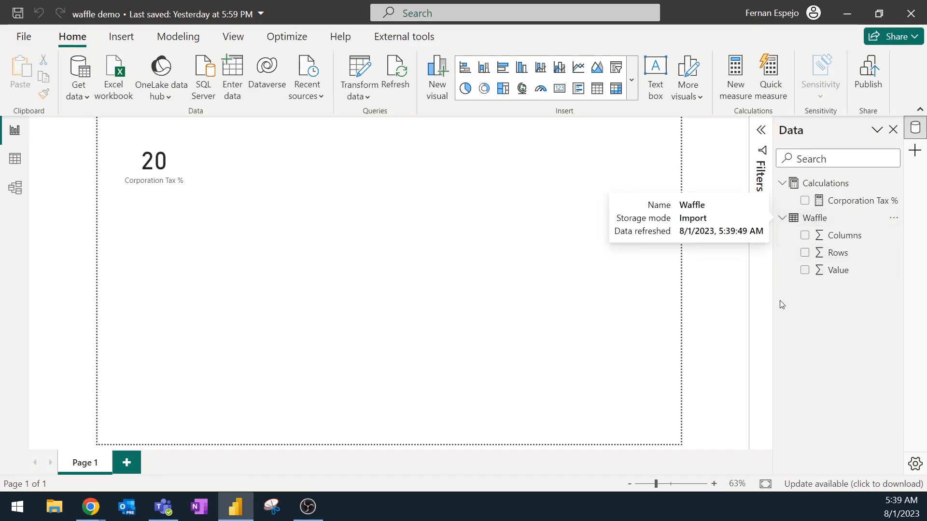
mouse_move(816, 302)
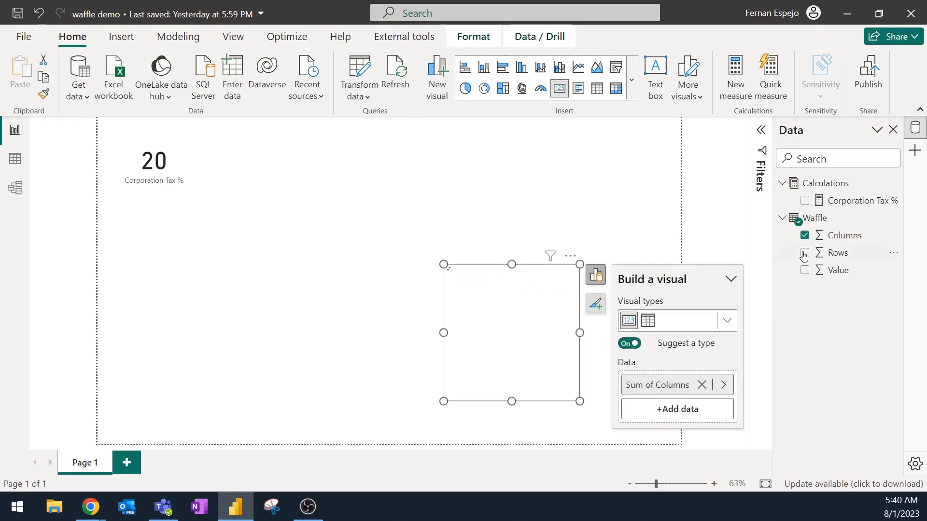
left_click(805, 252)
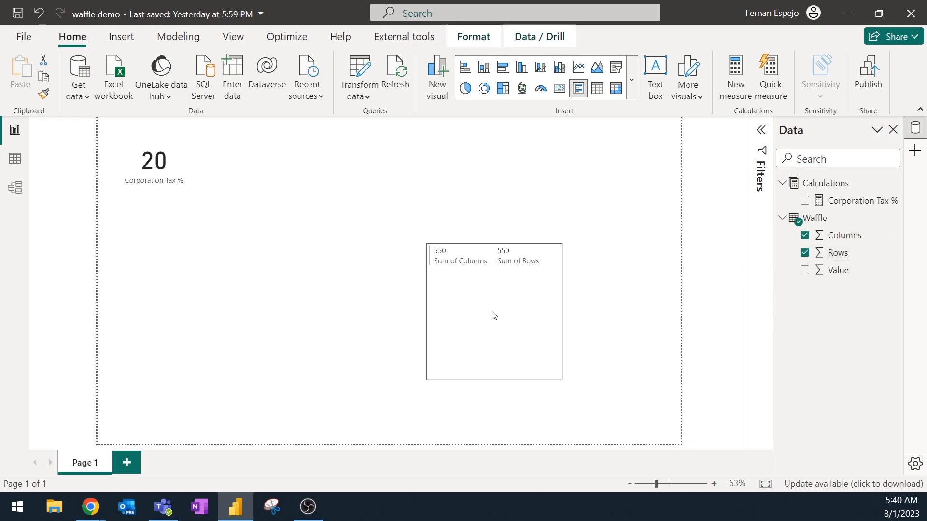
left_click(494, 312)
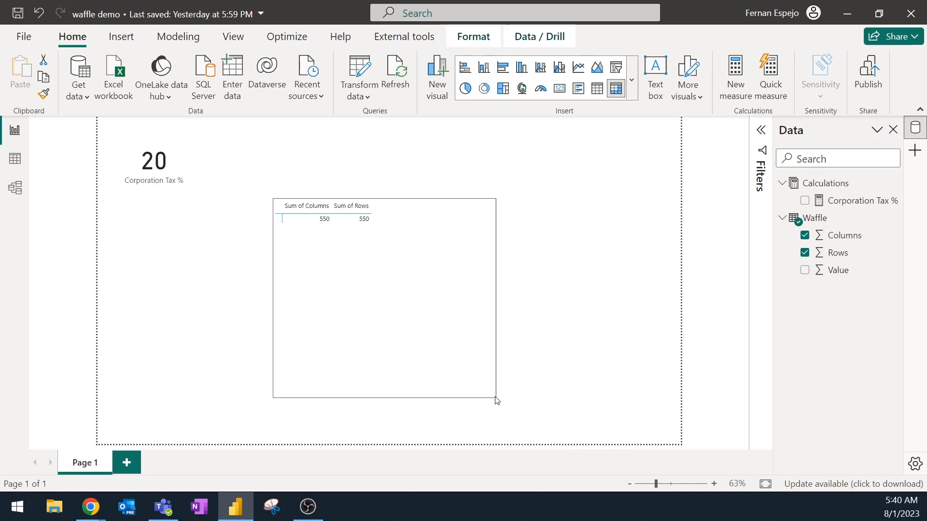
left_click(384, 295)
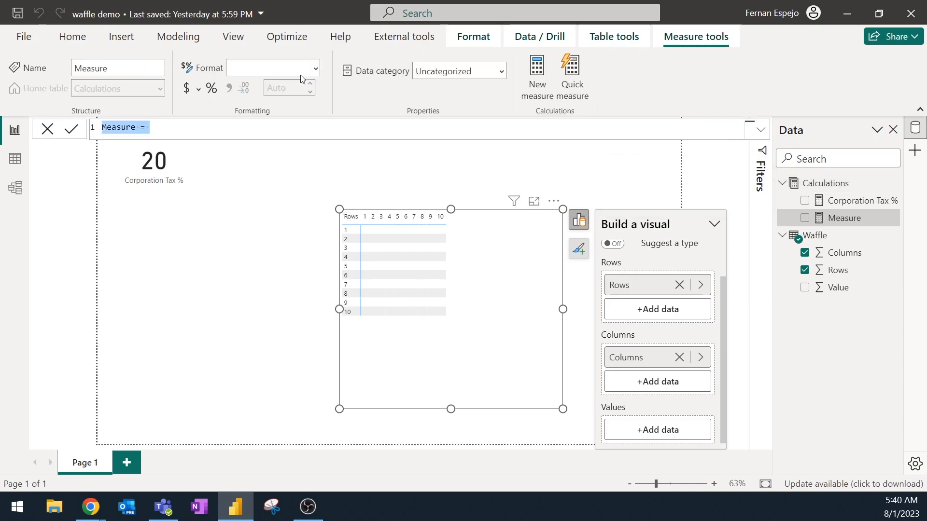
Create Waffle Display = IF([Corporation Tax %] >= MAX(Waffle[Value]), 1, 0) as matrix values.
type("Waffle Display =")
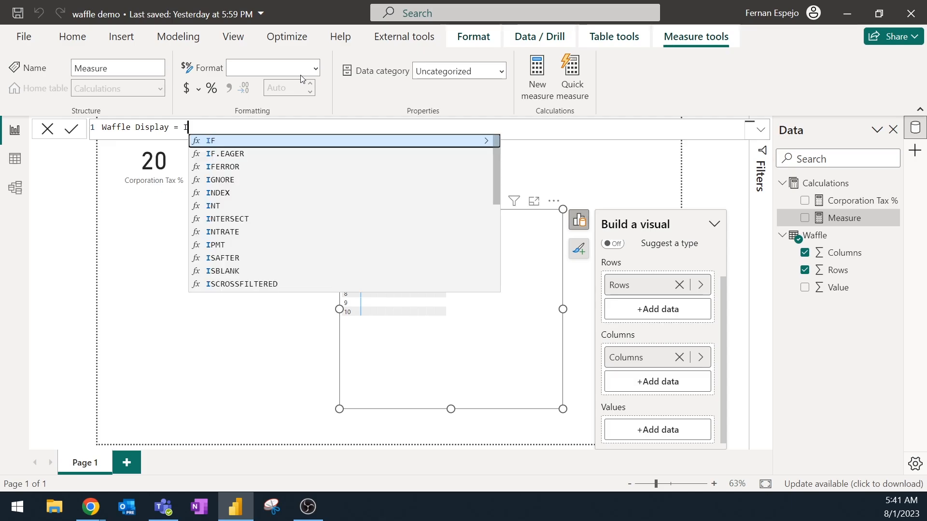
type("IF( Corporation Tax %]")
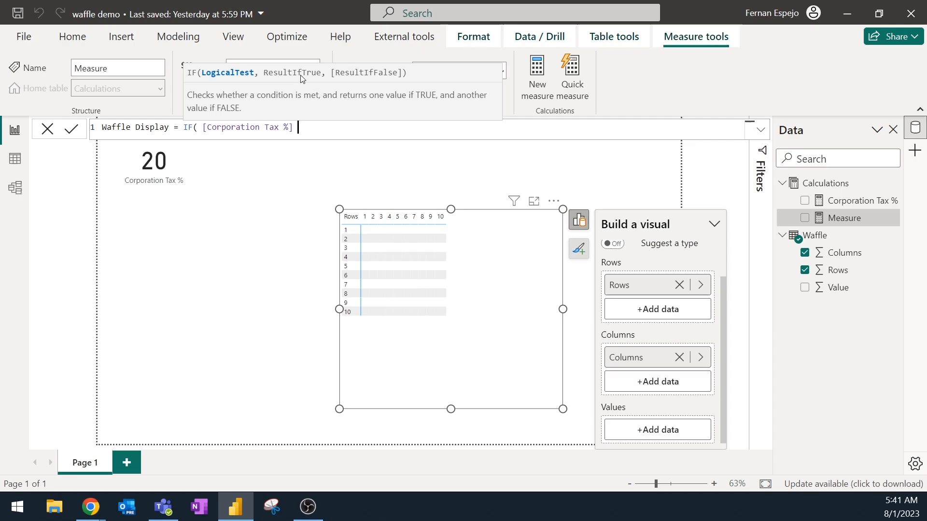
type(">=")
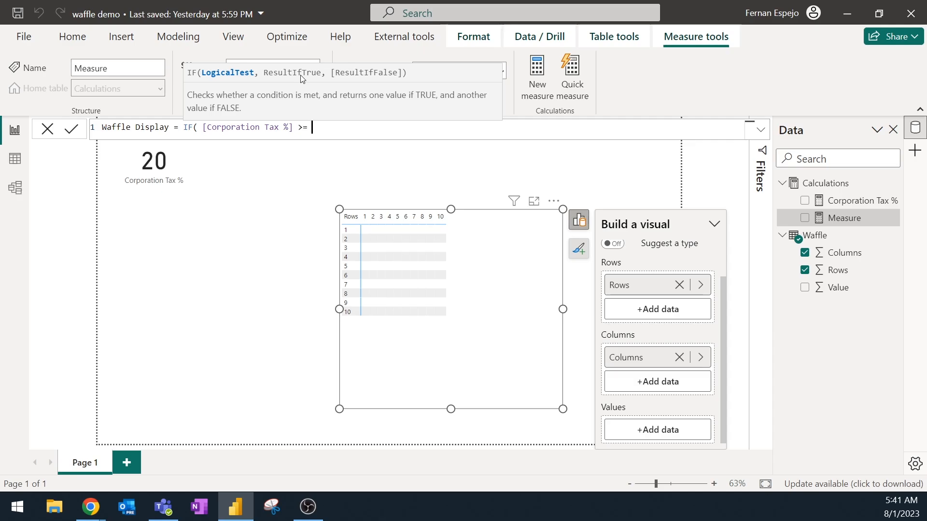
type("MAX(V")
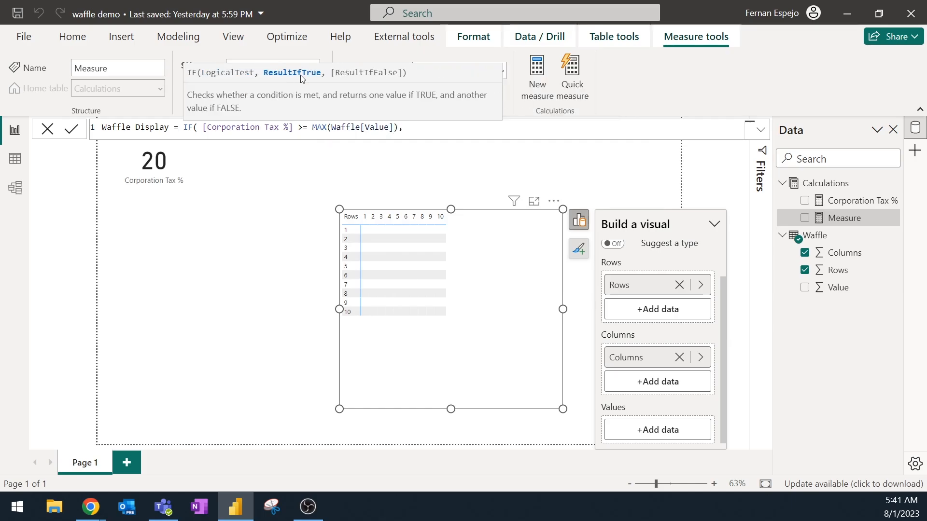
type(", 1, 0")
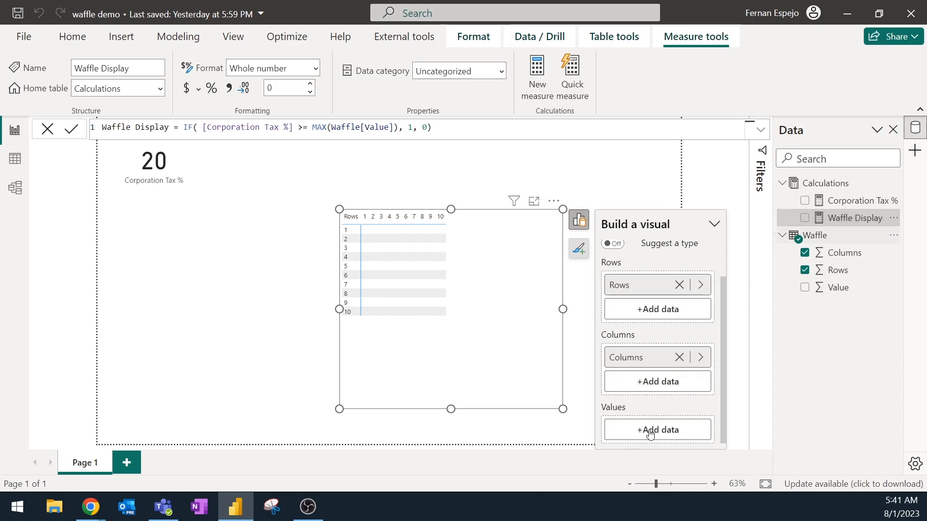
left_click(656, 430)
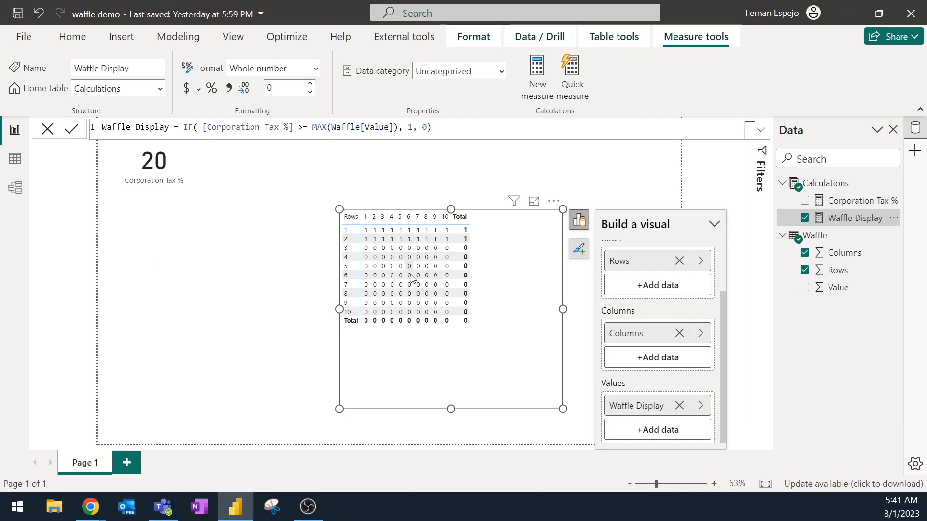
mouse_move(414, 289)
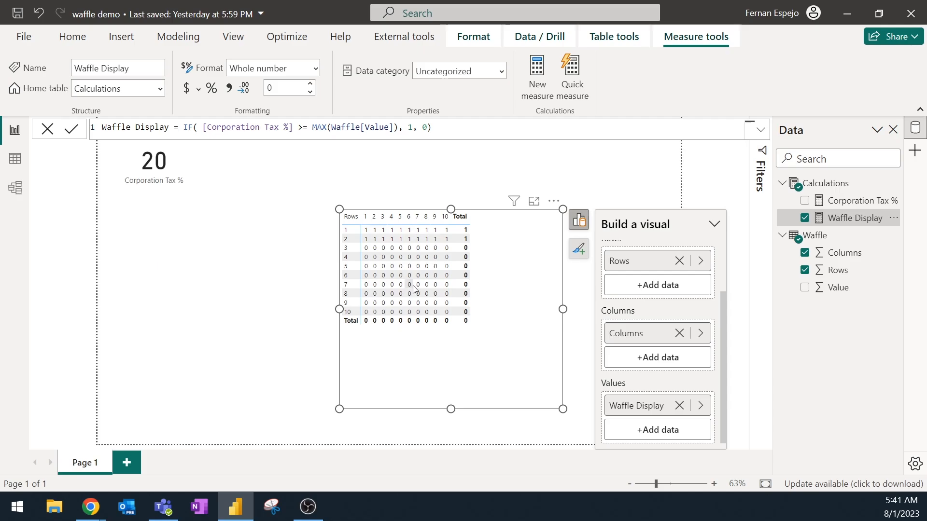
mouse_move(374, 237)
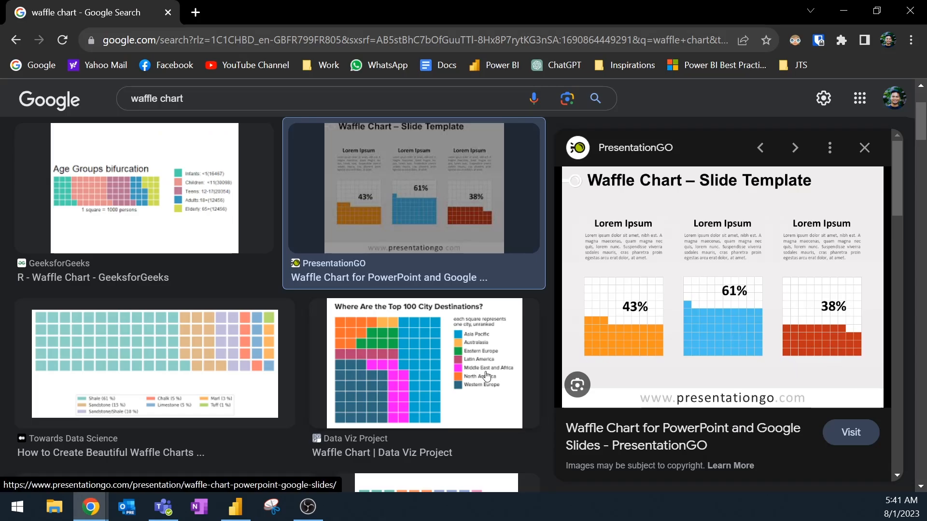
Switch from Chrome back to the Power BI report.
left_click(234, 508)
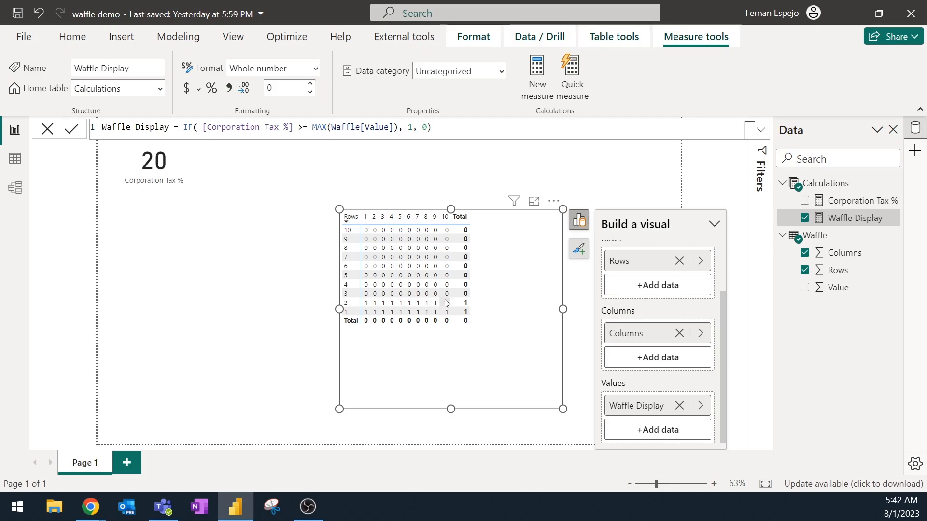
mouse_move(442, 297)
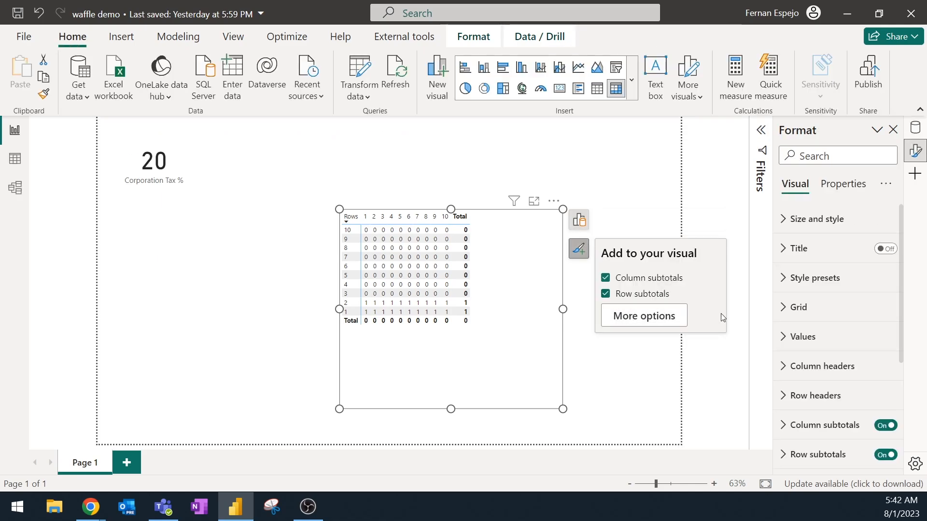
Scroll through the matrix formatting options.
scroll("down", 3)
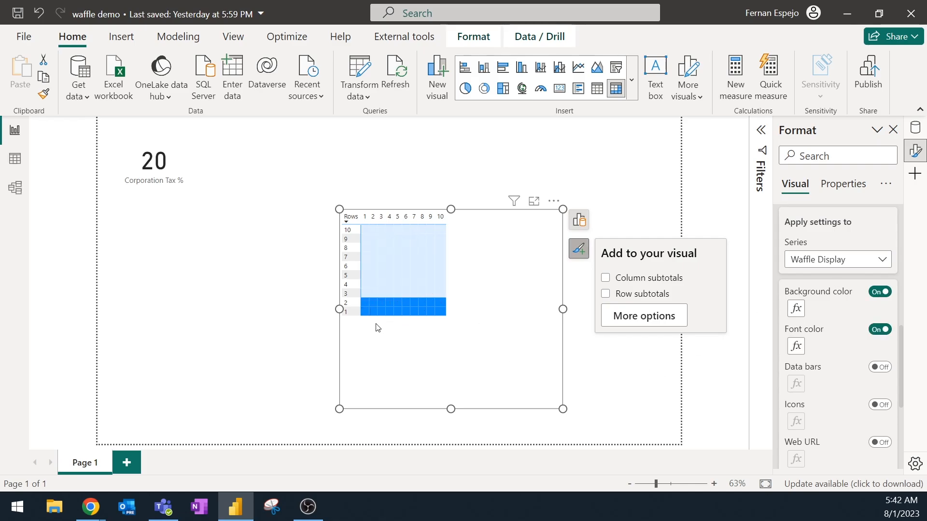
mouse_move(494, 333)
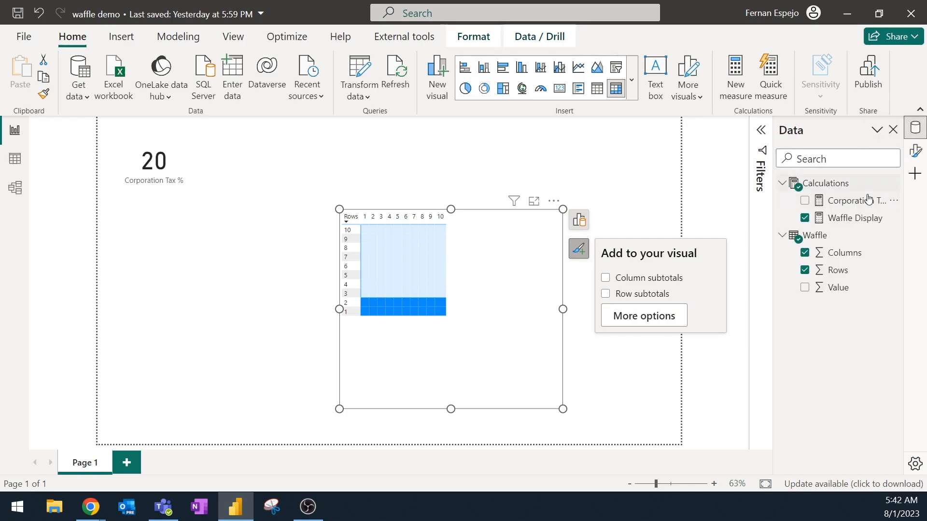
Change Corporation Tax % to 22, shrink the waffle matrix, and view Waffle Display's formula.
left_click(856, 200)
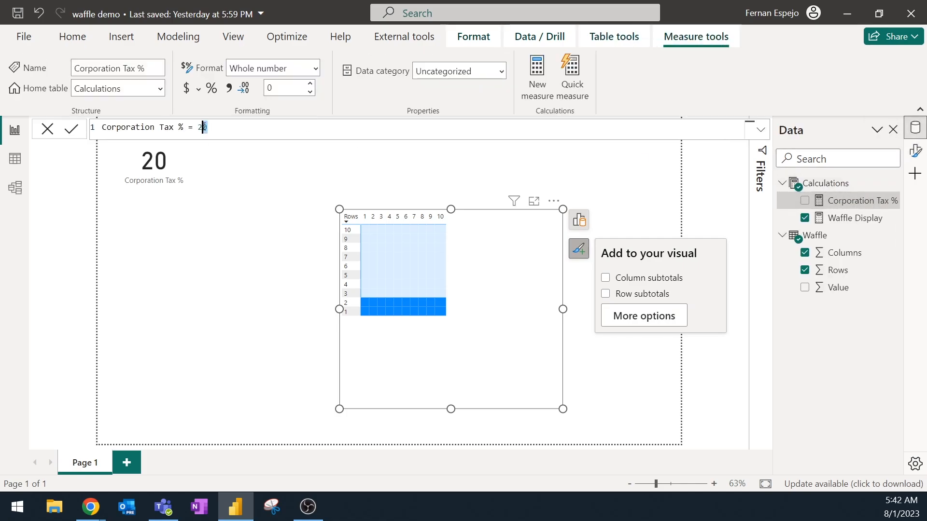
type("2")
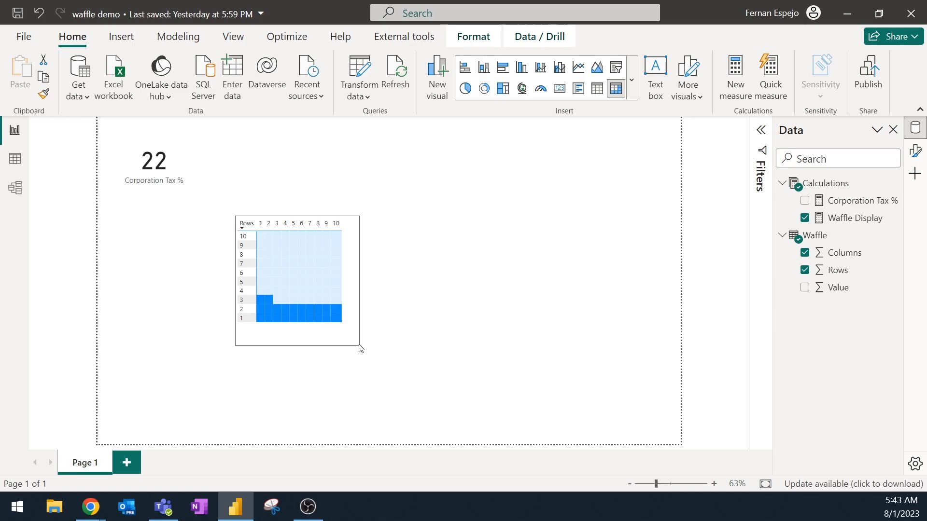
left_click_drag(359, 349, 323, 385)
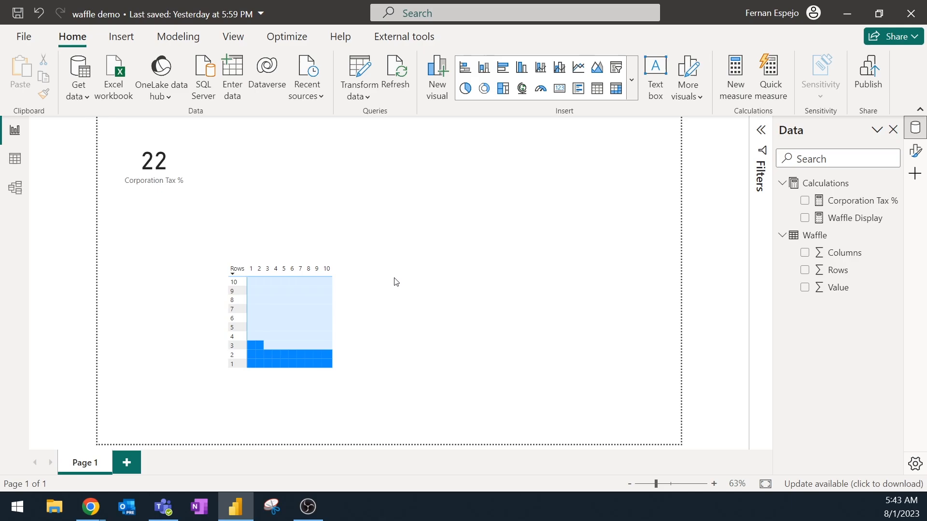
left_click(860, 217)
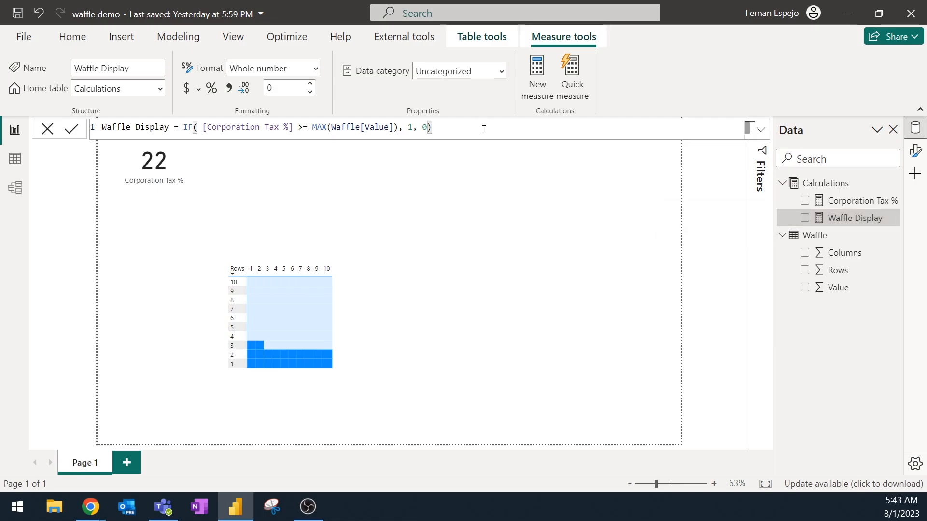
Create a Waffle Display Icons measure that returns UNICHAR square codes (11035) instead of 1 and 0.
key("ctrl+a")
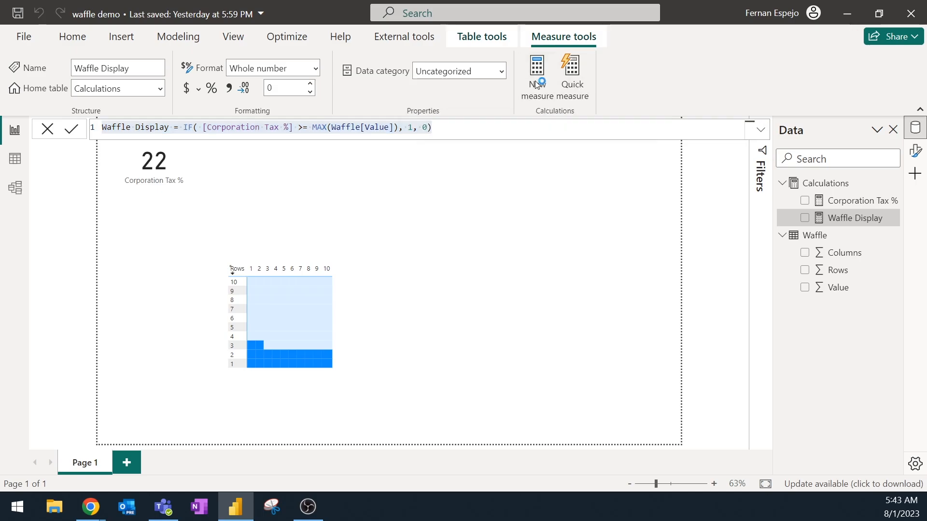
left_click(535, 74)
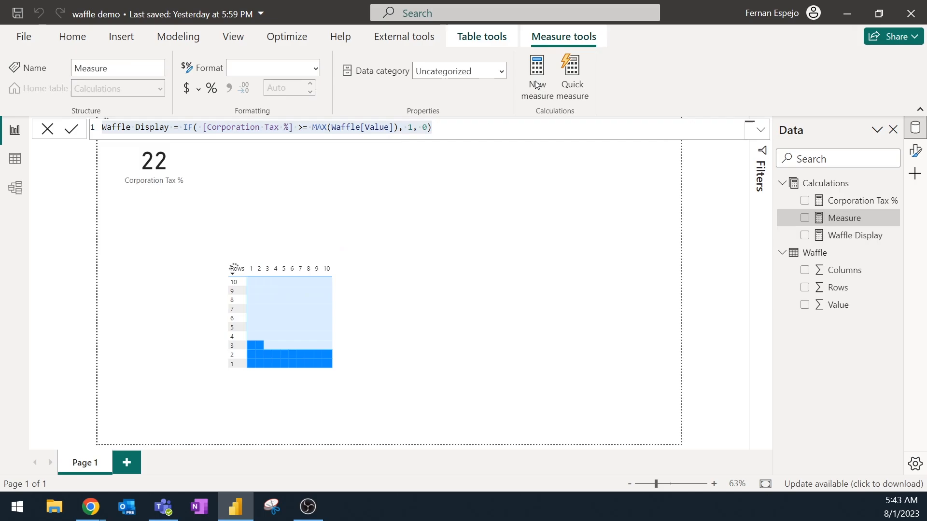
left_click(171, 127)
type(" Icons")
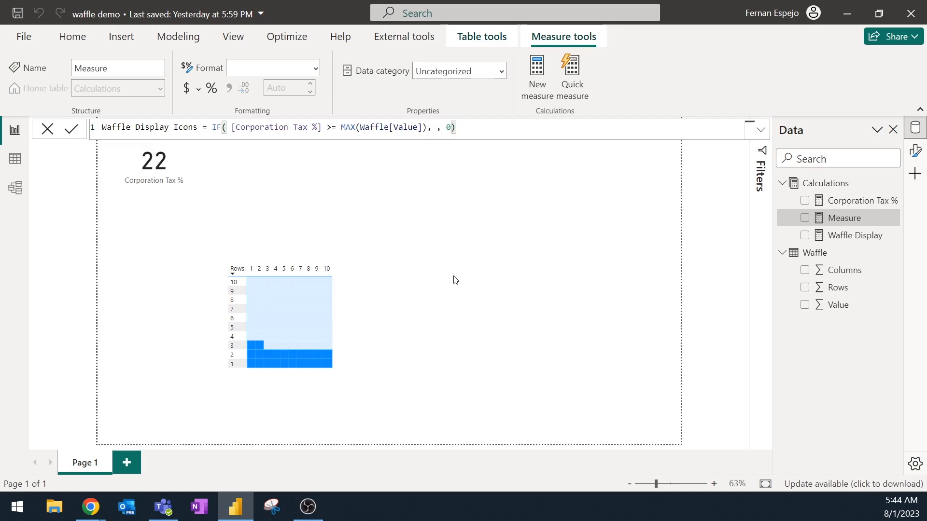
mouse_move(455, 282)
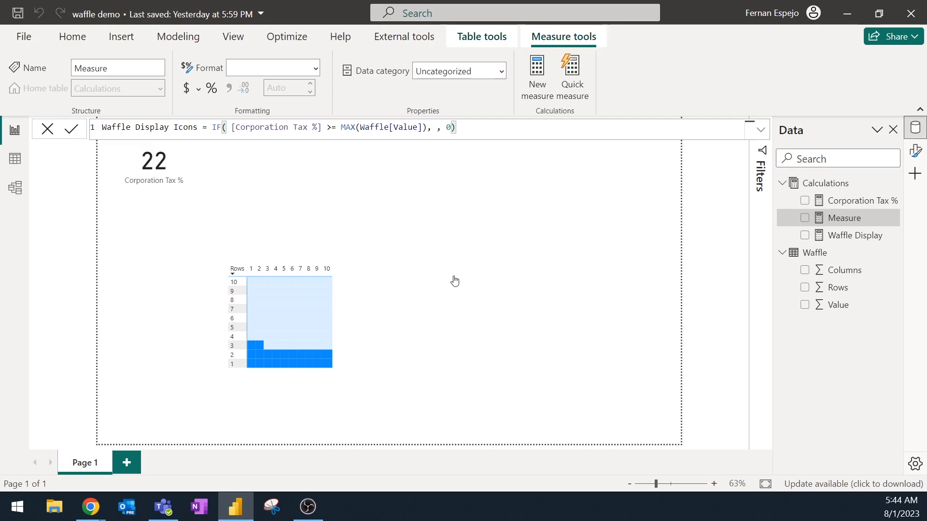
type("UNICHAR(")
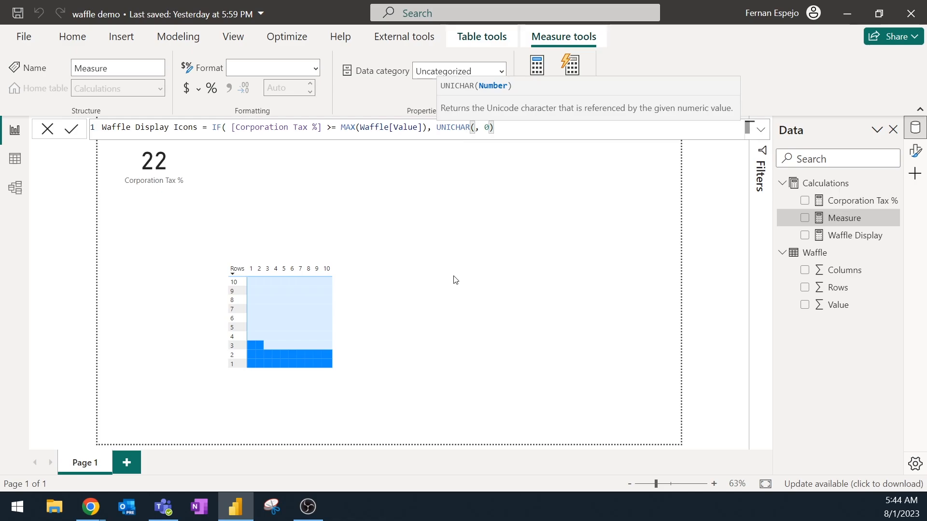
type("11035)")
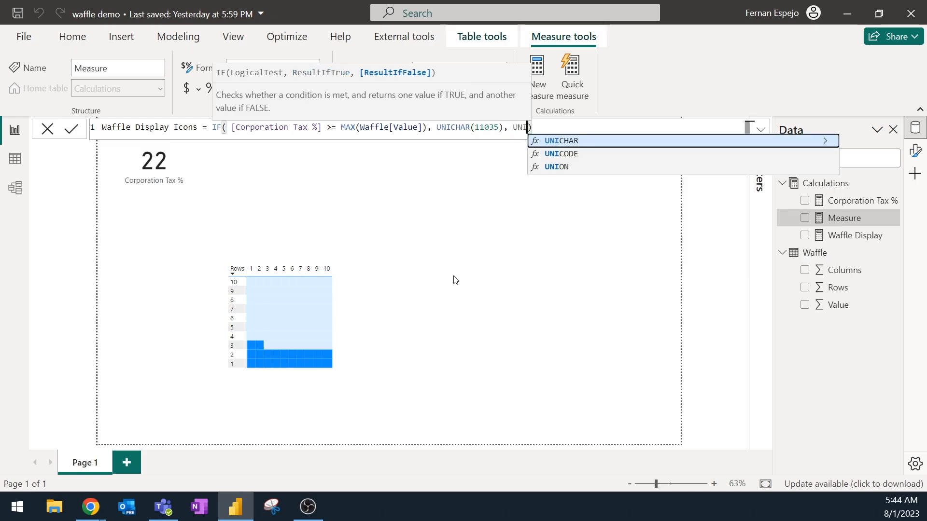
type("(")
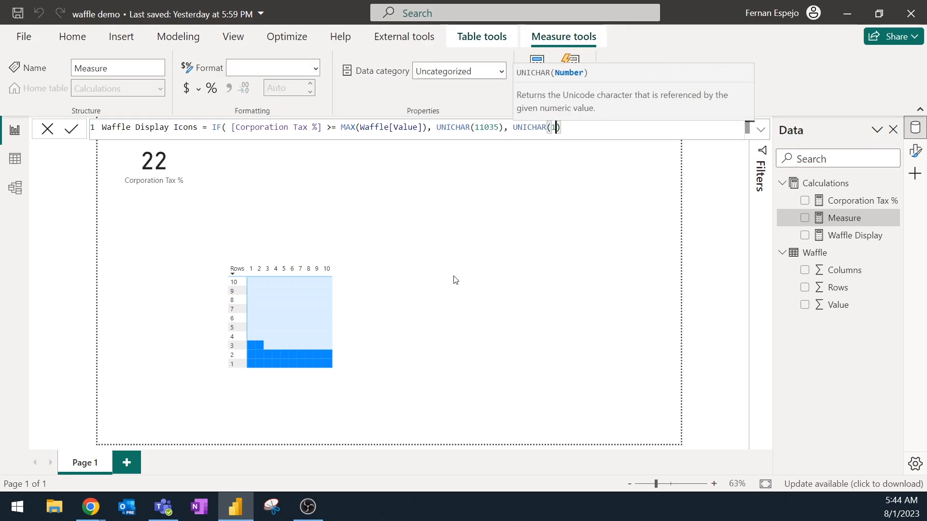
type("1036)")
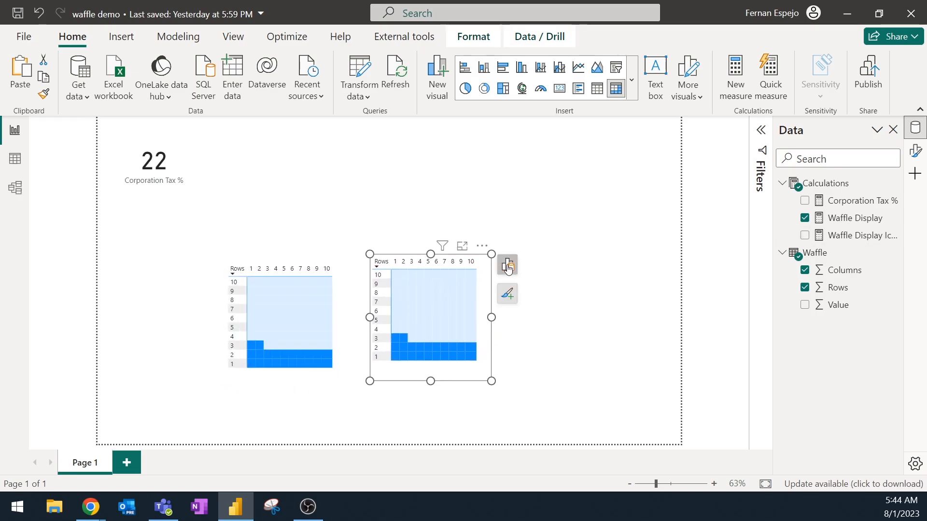
Swap Waffle Display for Waffle Display Icons in the copied matrix and stack it below the blue waffle.
left_click(506, 264)
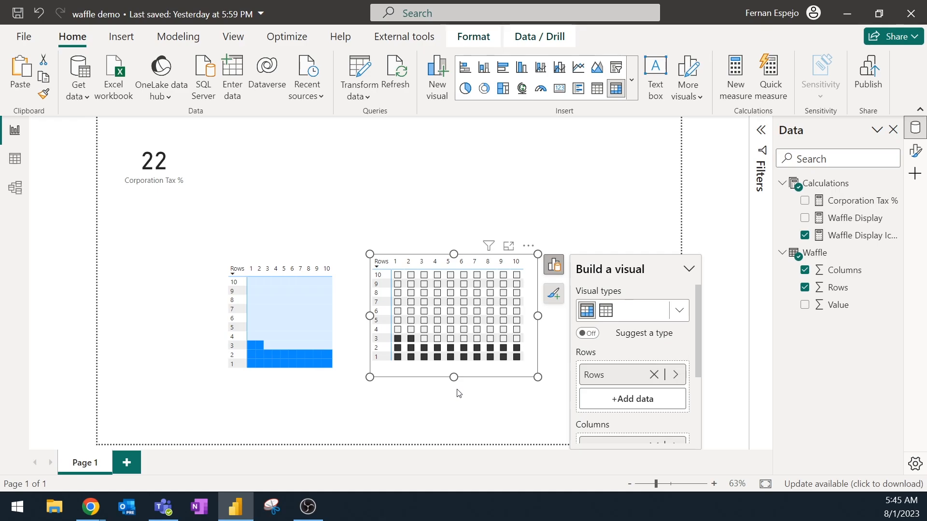
mouse_move(488, 385)
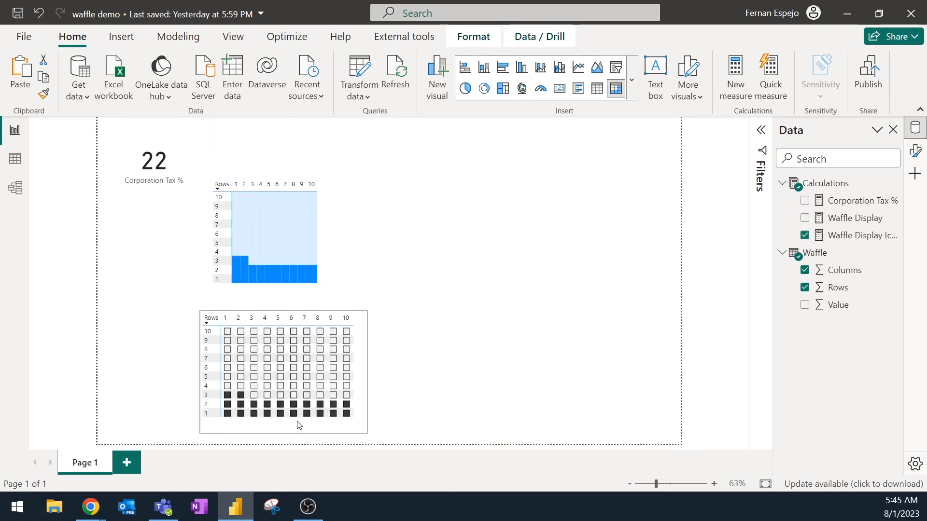
left_click(282, 372)
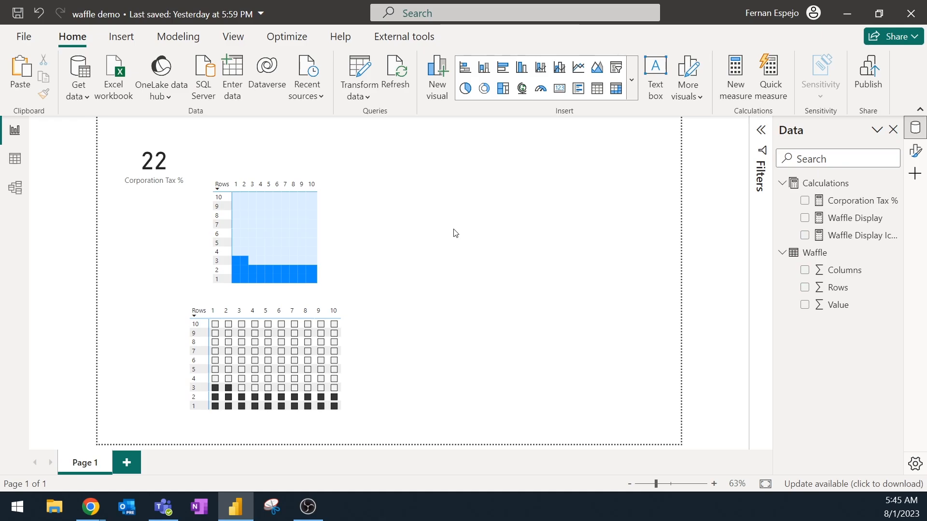
left_click(630, 80)
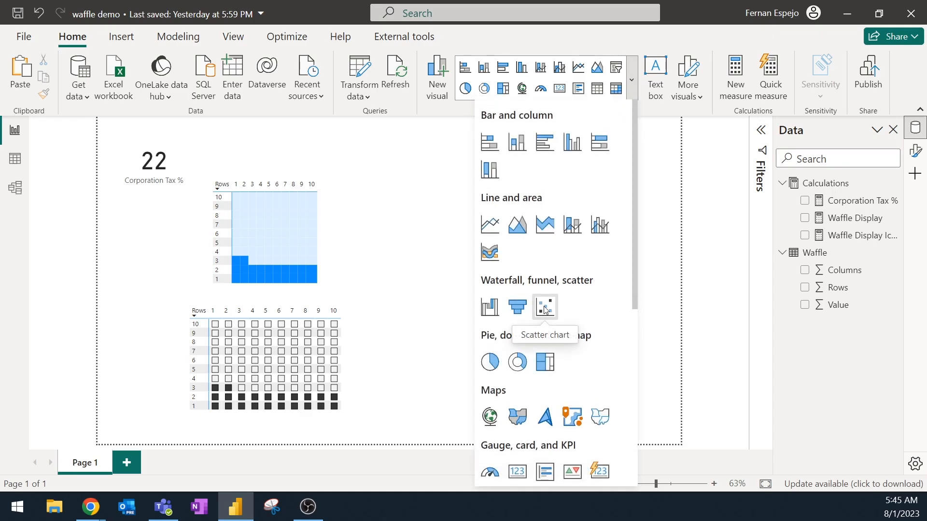
mouse_move(545, 316)
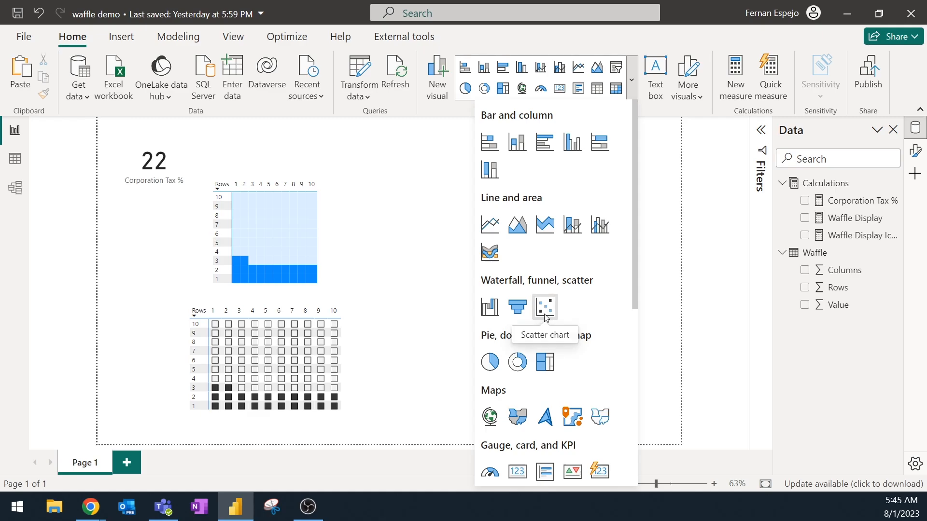
Insert a blank Scatter chart from the Home ribbon visuals gallery.
left_click(544, 306)
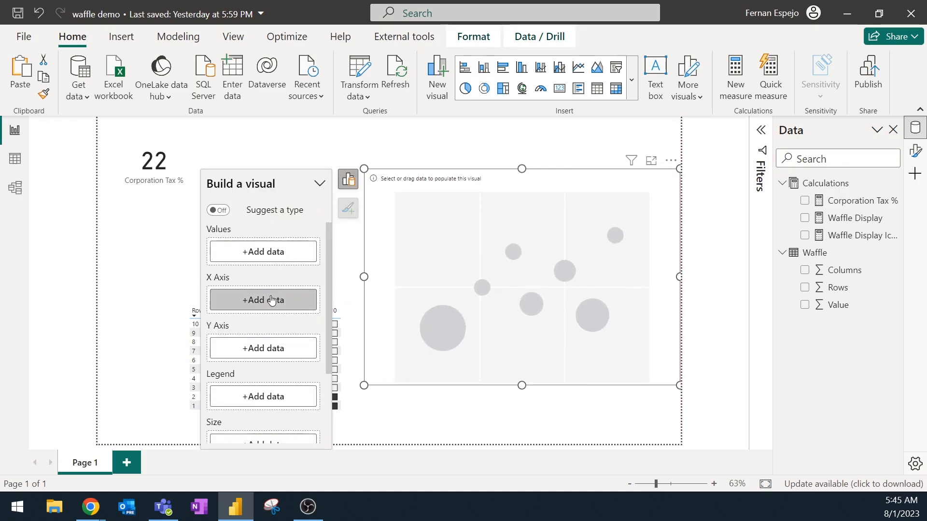
Plot unsummarized Waffle Columns against Rows, sizing markers by the Waffle Display measure.
left_click(263, 299)
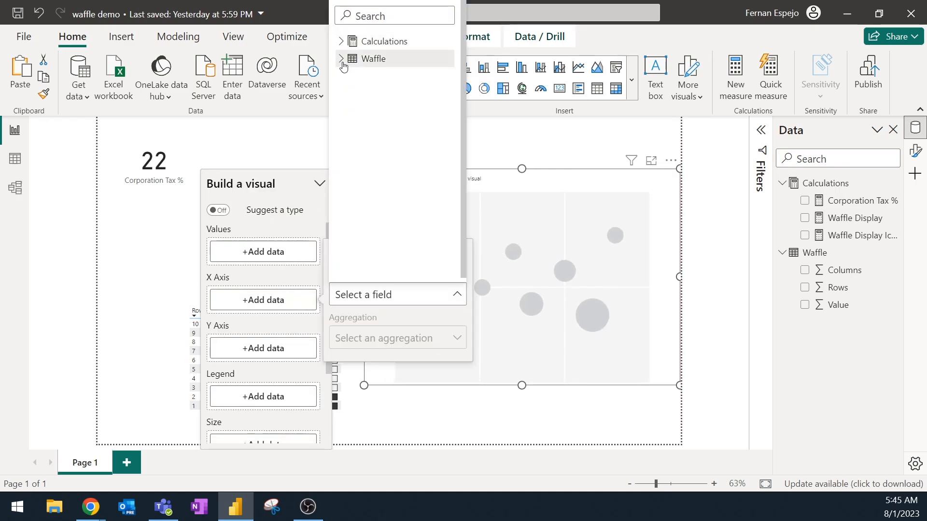
left_click(341, 58)
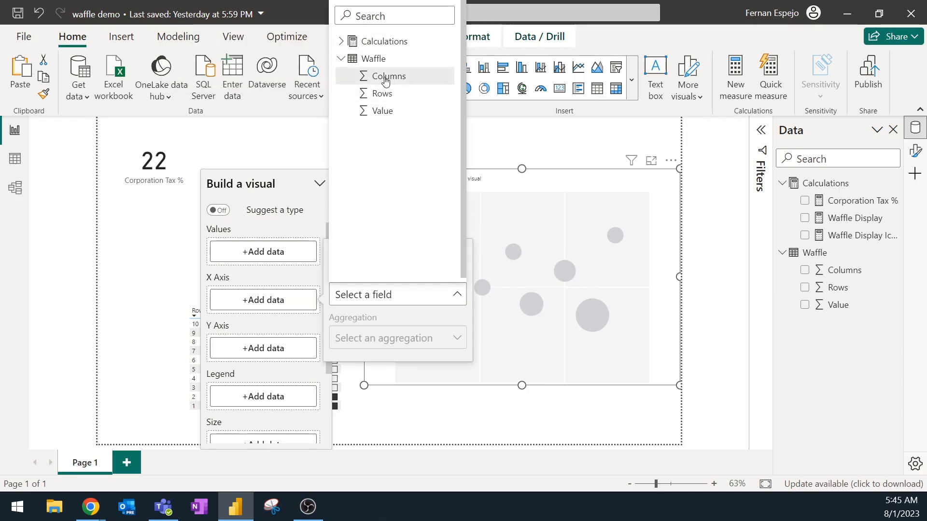
left_click(387, 76)
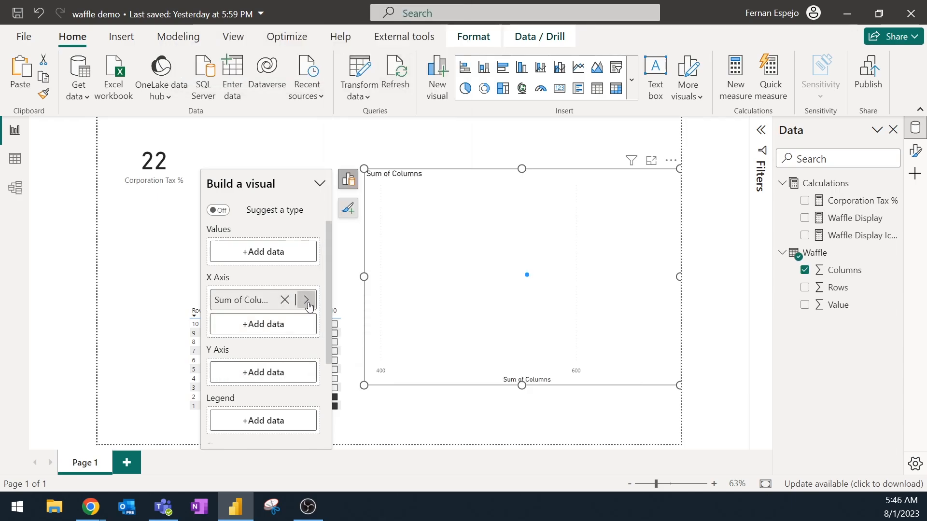
left_click(305, 300)
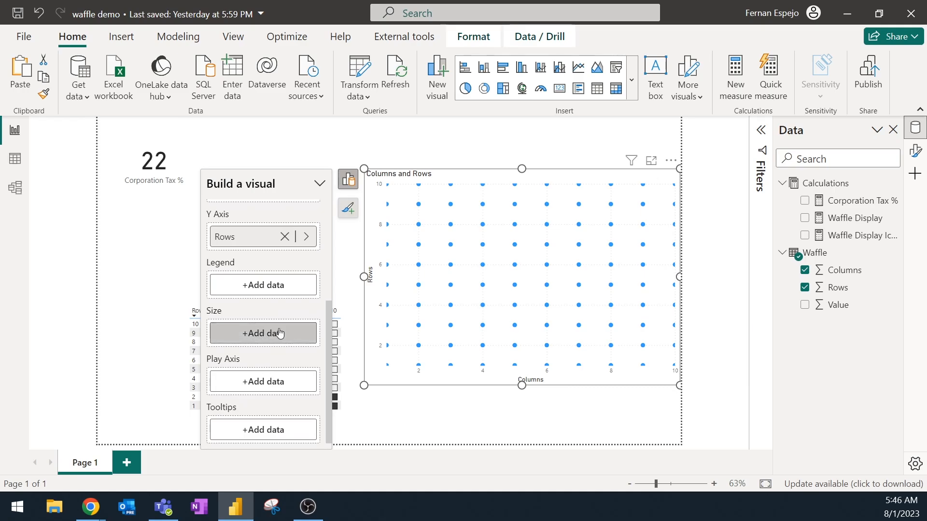
left_click(263, 332)
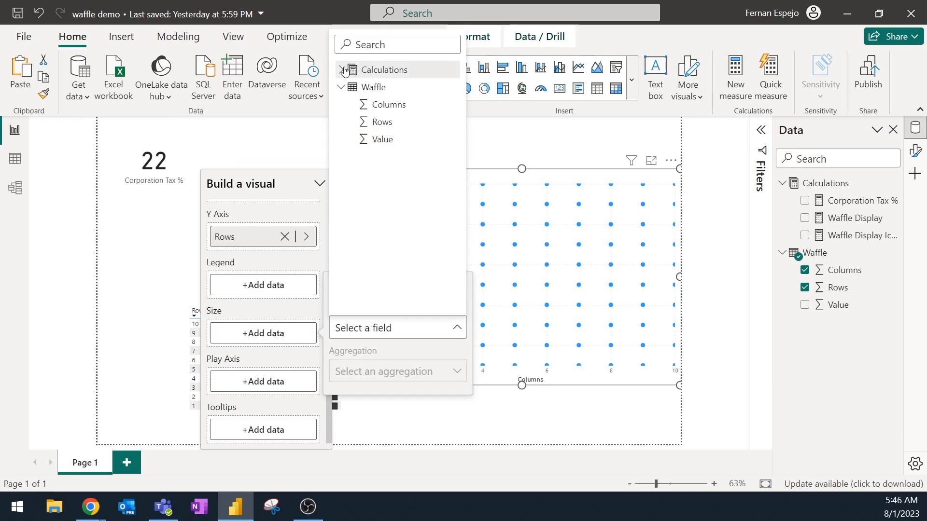
left_click(341, 69)
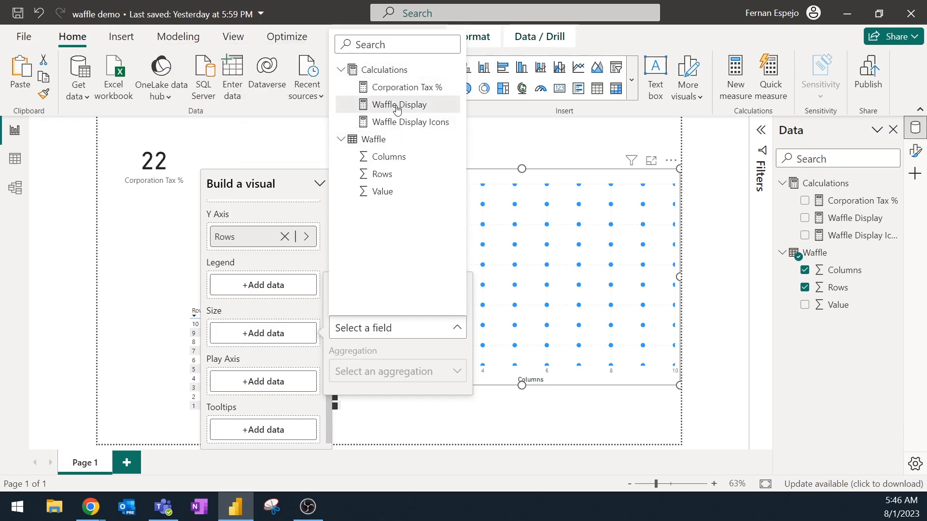
left_click(402, 104)
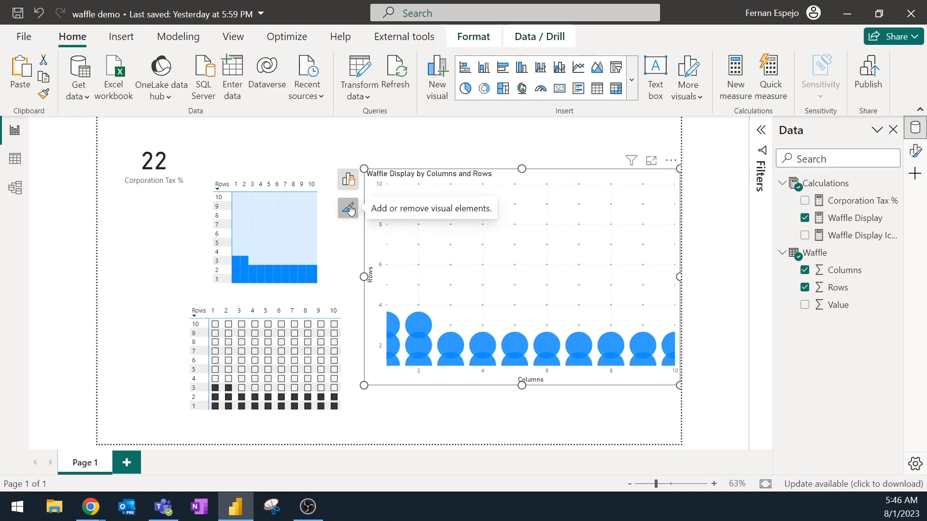
mouse_move(352, 226)
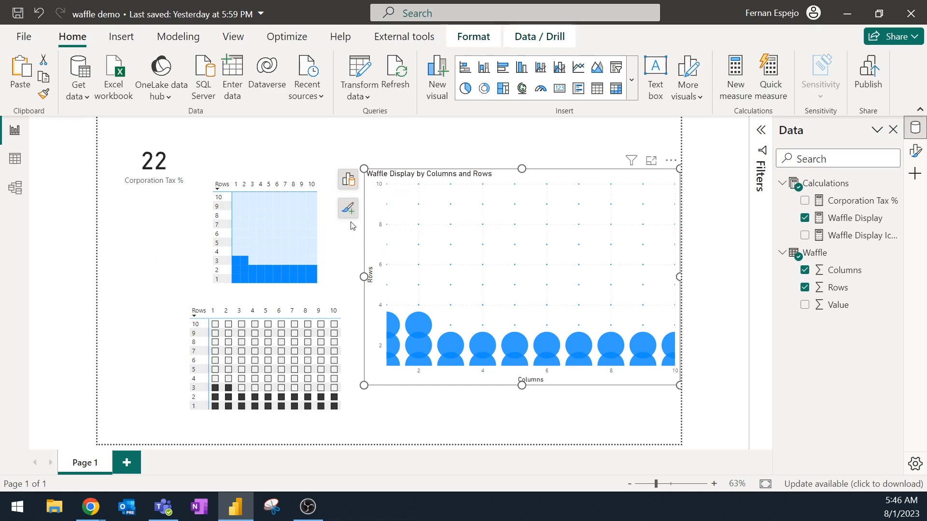
Turn off the scatter chart title and set the X and Y axis ranges to 0–11.
left_click(347, 209)
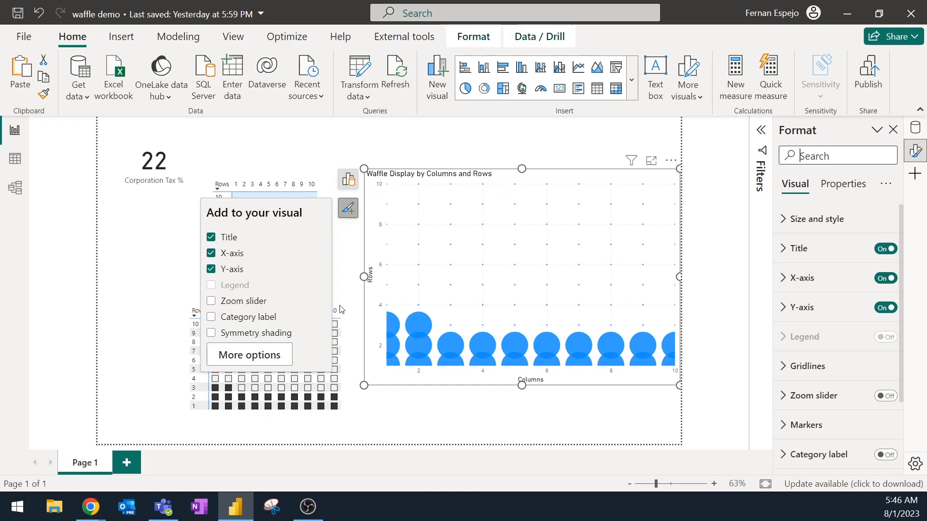
left_click(211, 237)
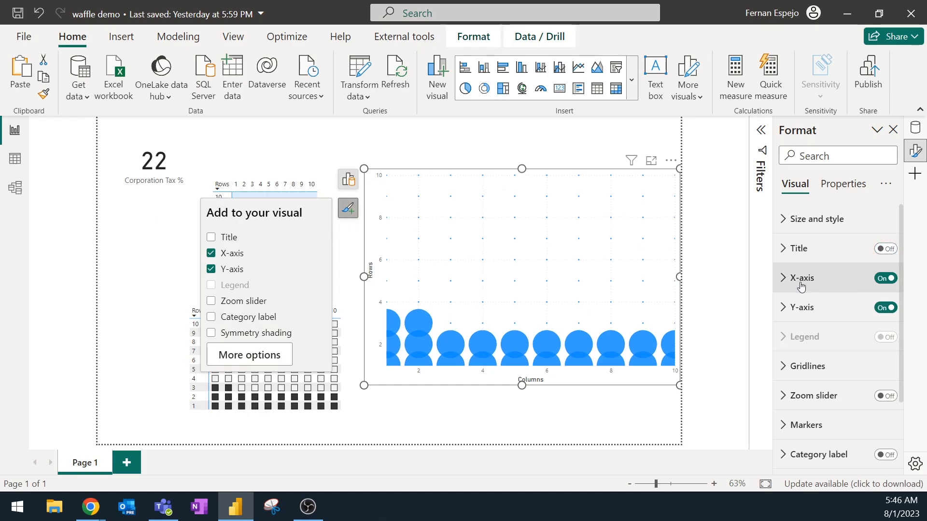
left_click(803, 278)
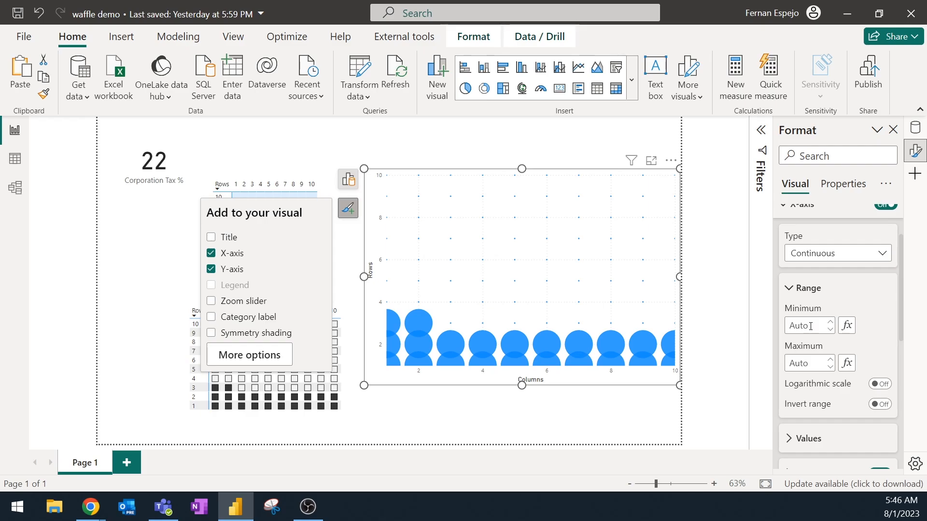
mouse_move(609, 367)
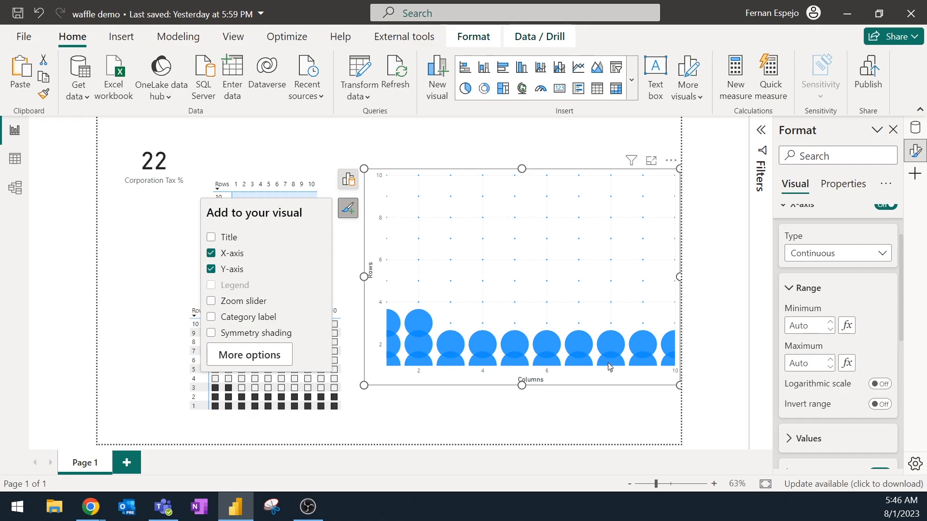
mouse_move(602, 379)
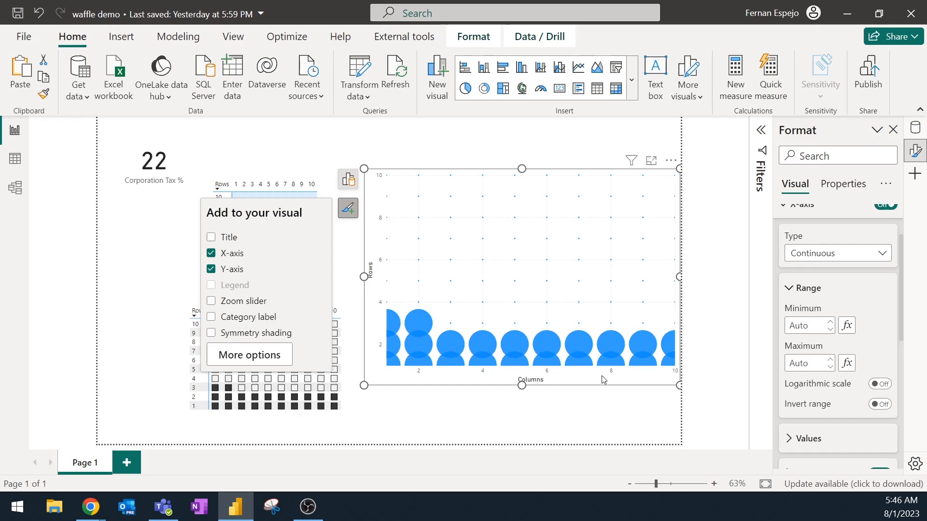
mouse_move(771, 347)
type("0")
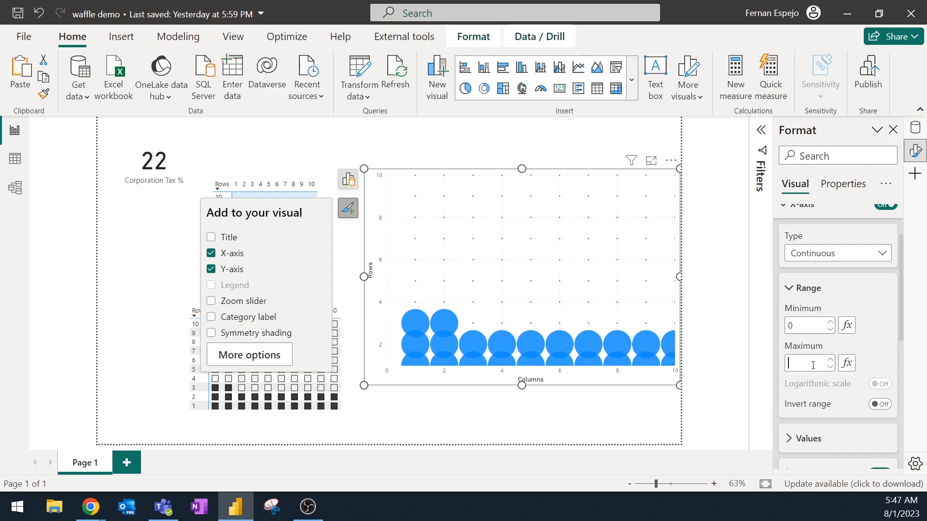
type("11")
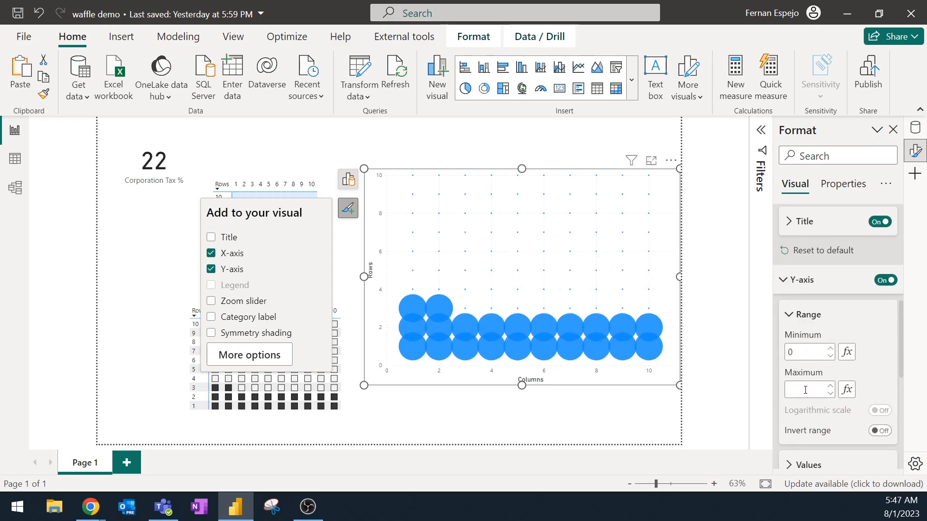
type("11")
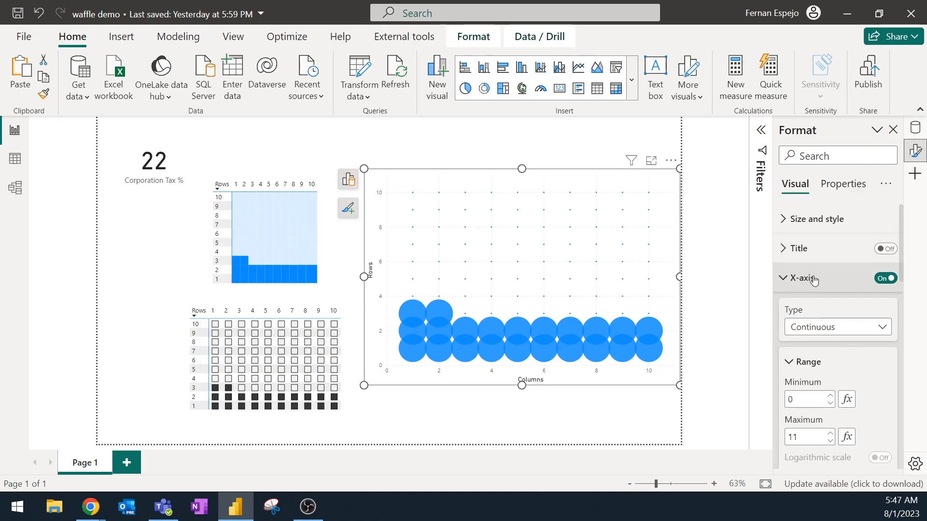
Set the scatter chart's marker shape to square in the Markers settings.
left_click(885, 278)
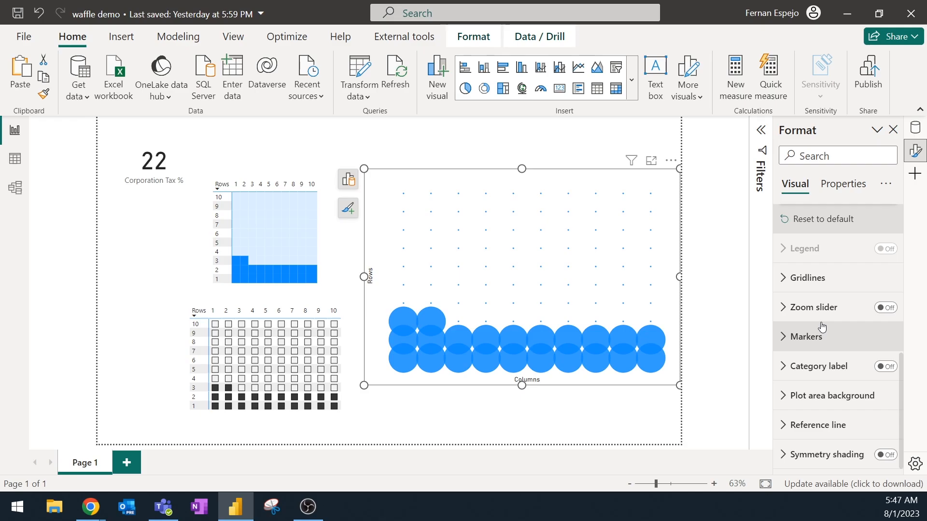
left_click(805, 336)
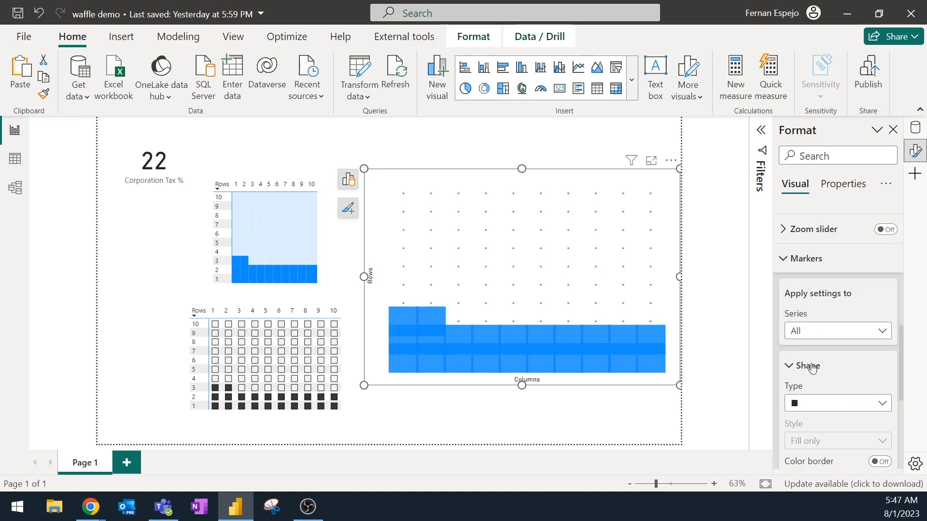
scroll("down", 3)
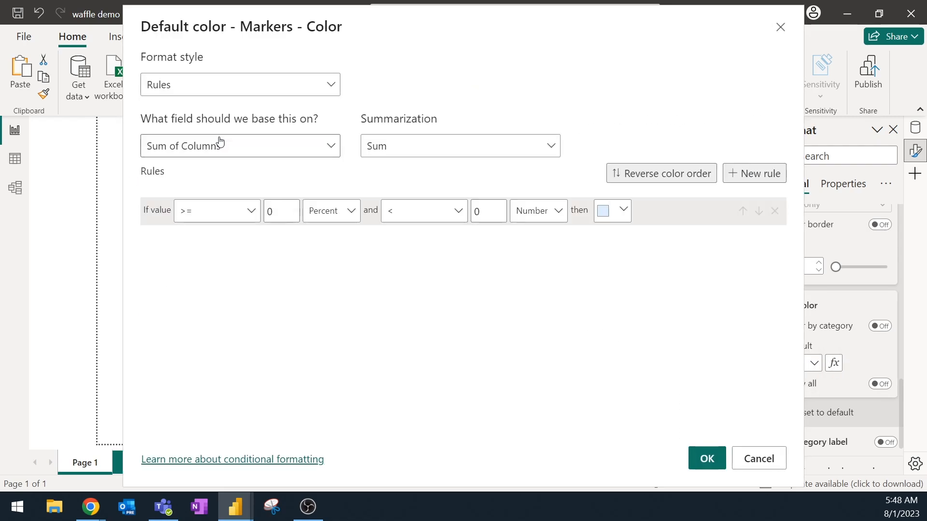
Add marker colour rules on Waffle Display: -1 to 0 white, 1 to under 99 blue.
left_click(331, 210)
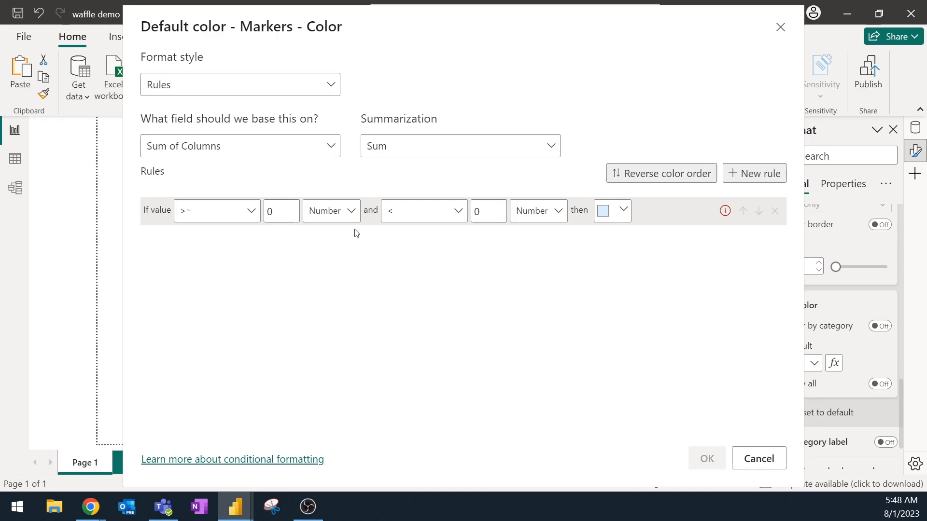
left_click(239, 146)
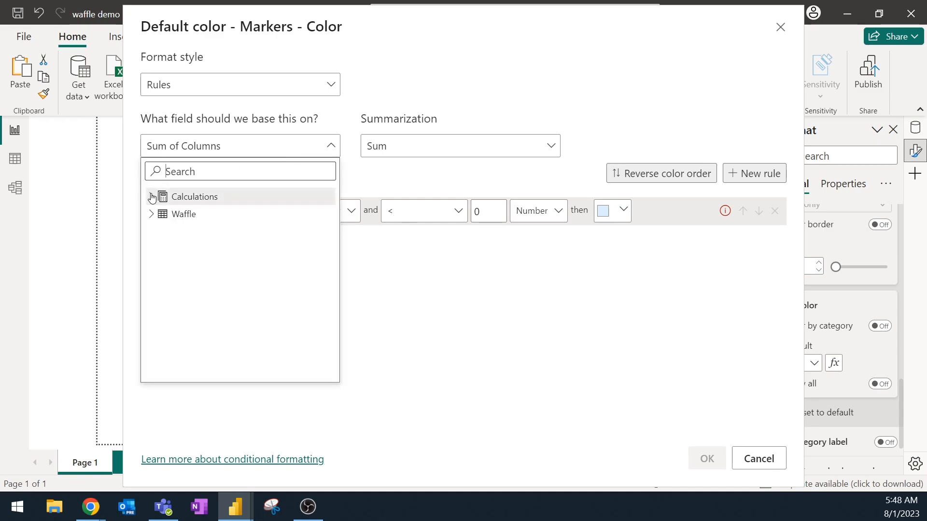
left_click(185, 215)
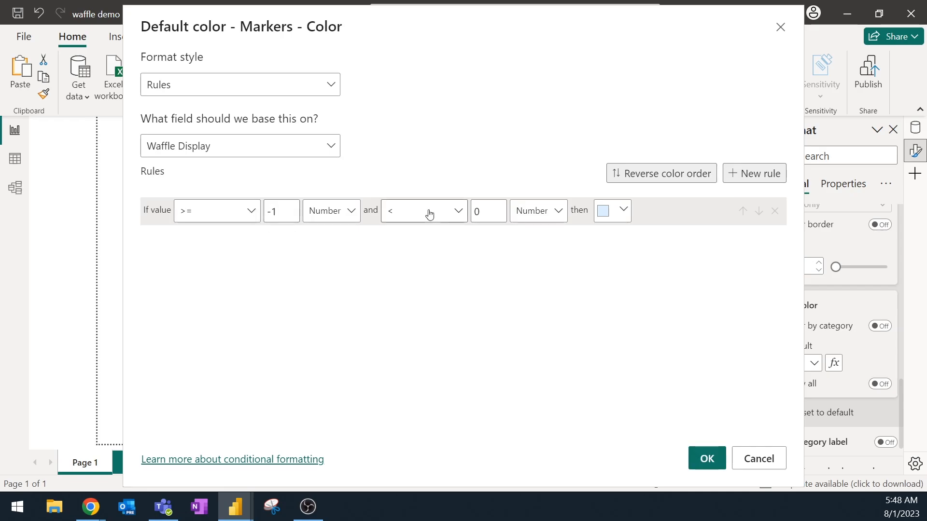
left_click(423, 211)
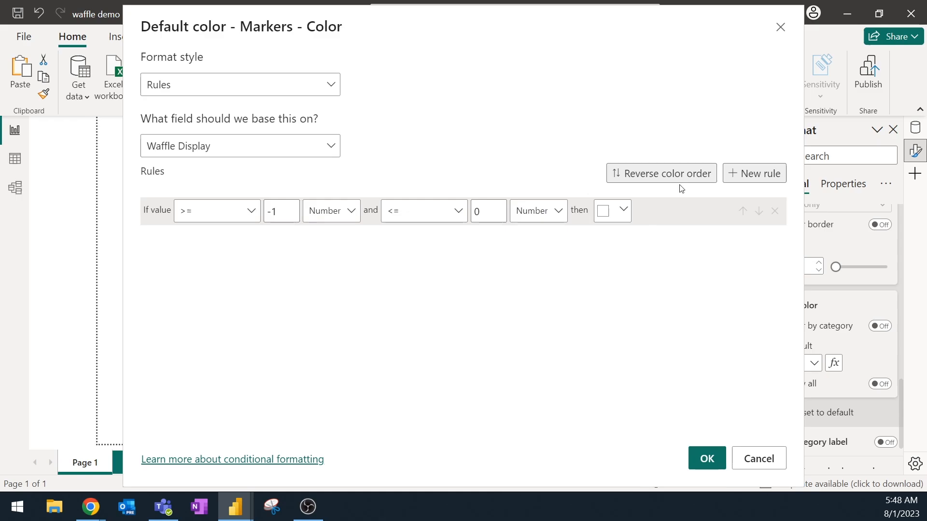
left_click(753, 174)
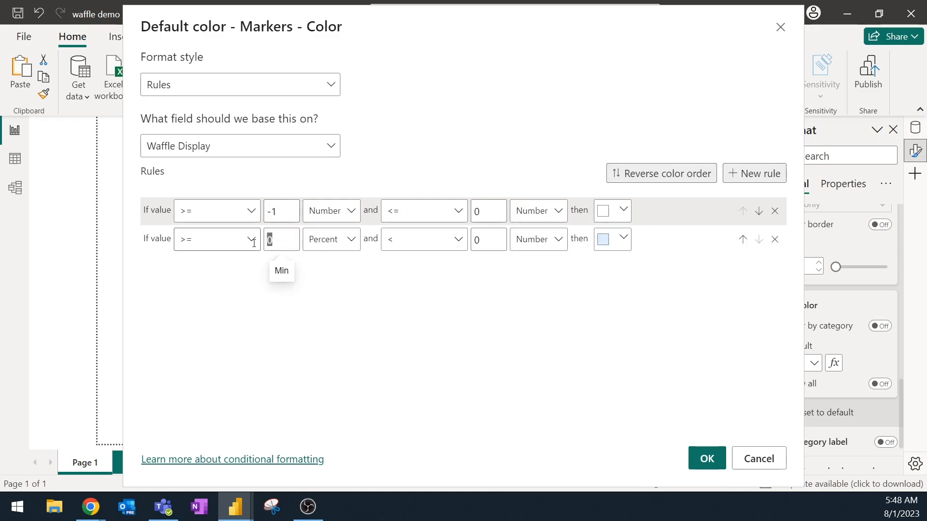
left_click(216, 239)
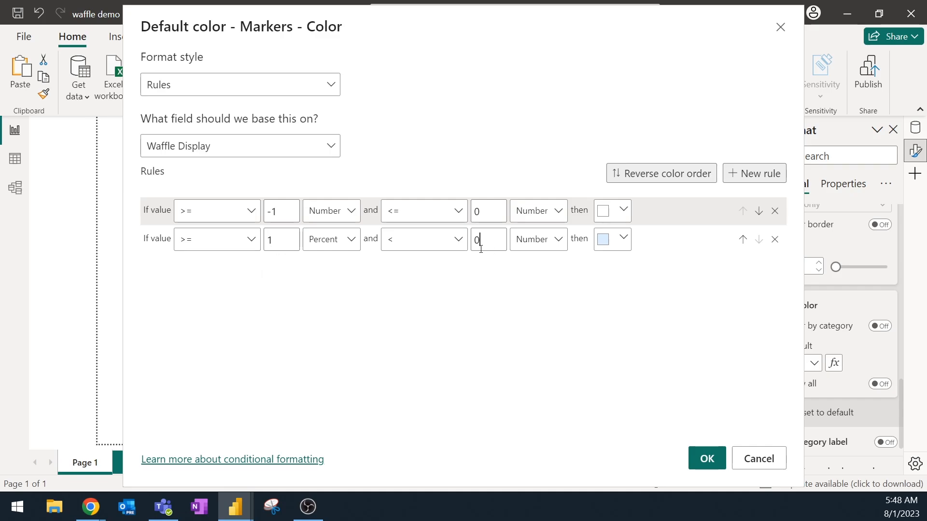
type("99")
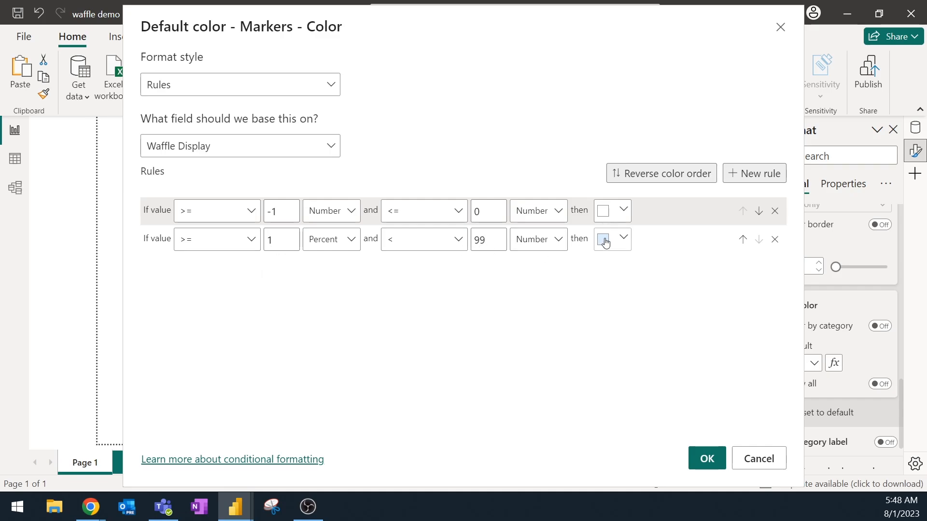
left_click(603, 239)
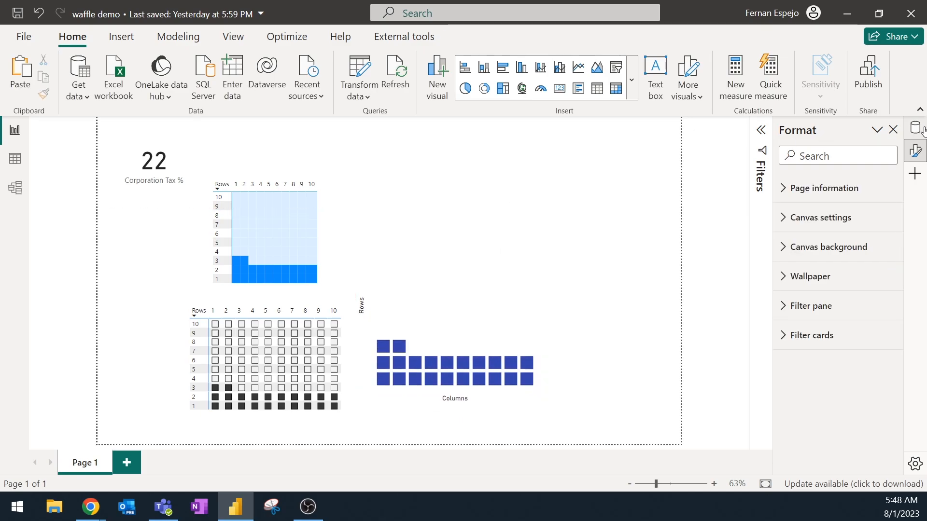
Edit the Corporation Tax % measure formula from 22 to 46.
left_click(915, 127)
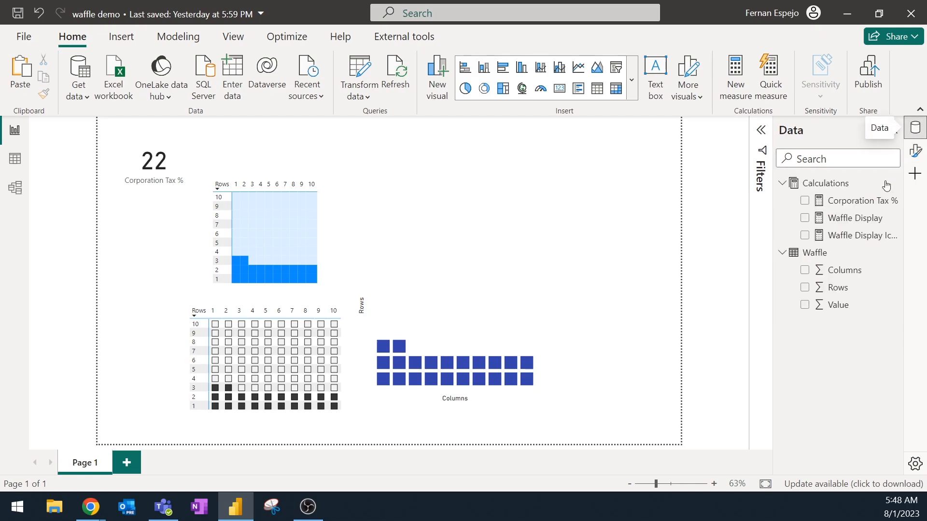
left_click(860, 200)
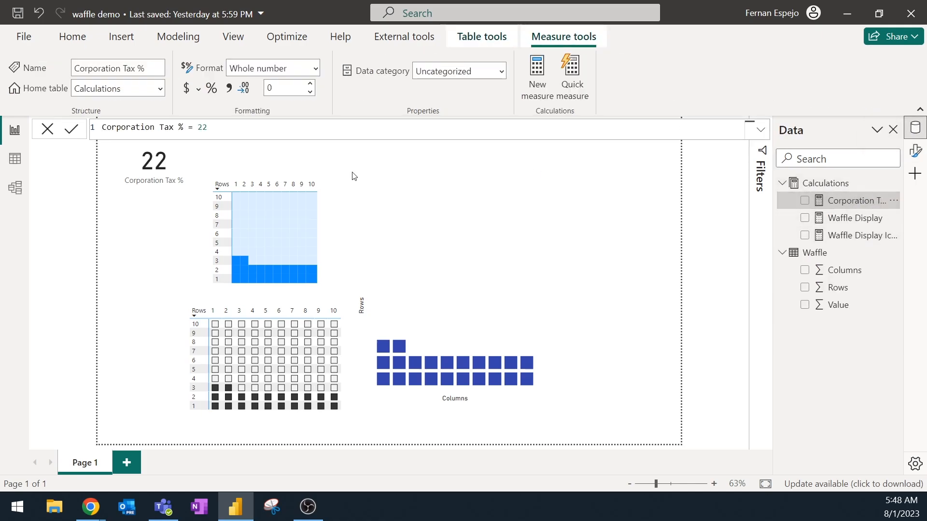
double_click(201, 126)
type("4")
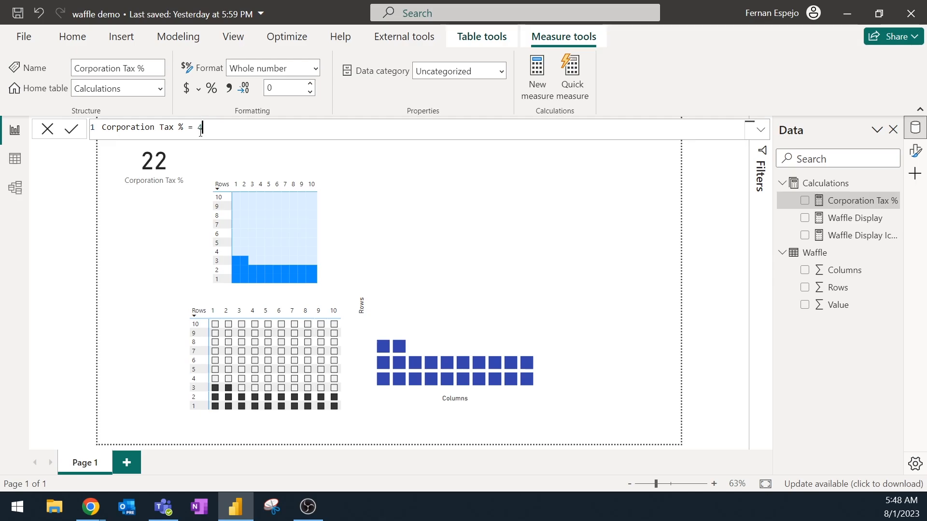
type("6")
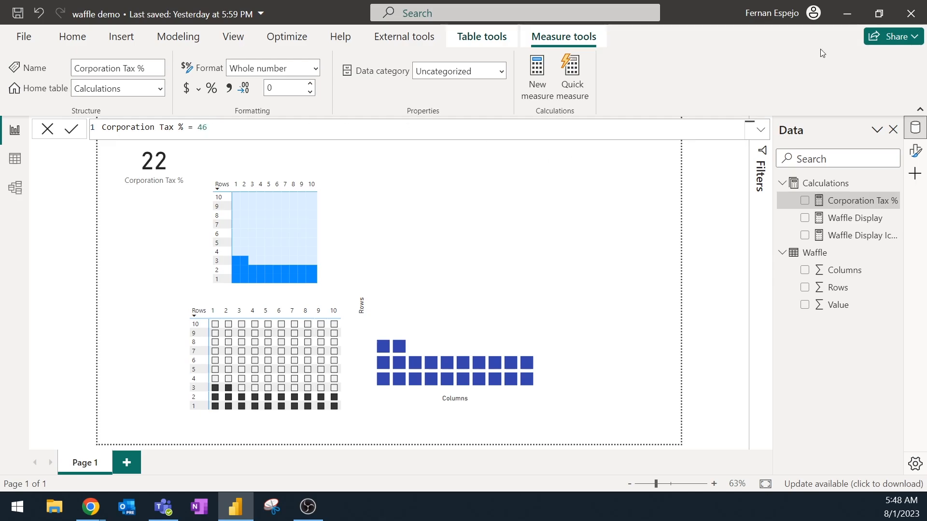